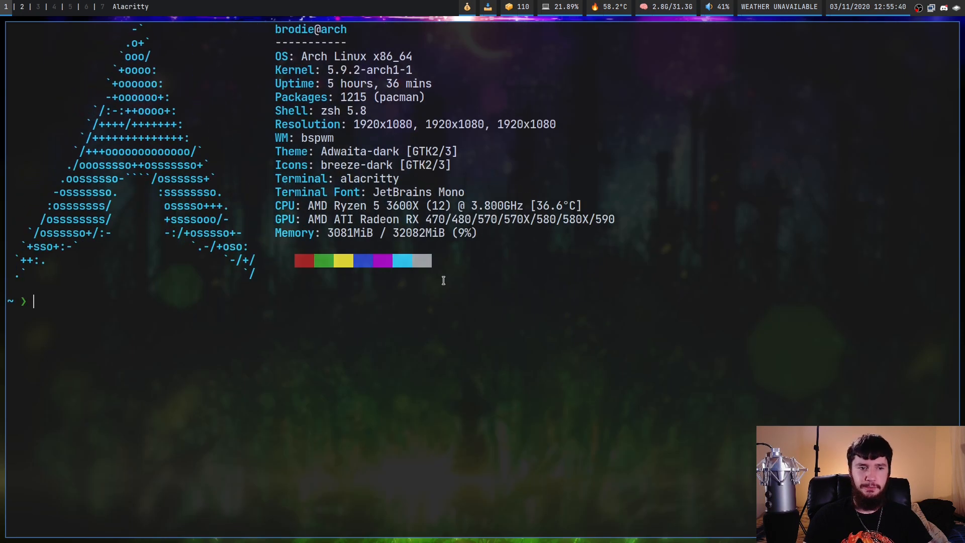
Step: Start bc and evaluate 10 * 4 (40), then begin a % 7 expression
text(bc)
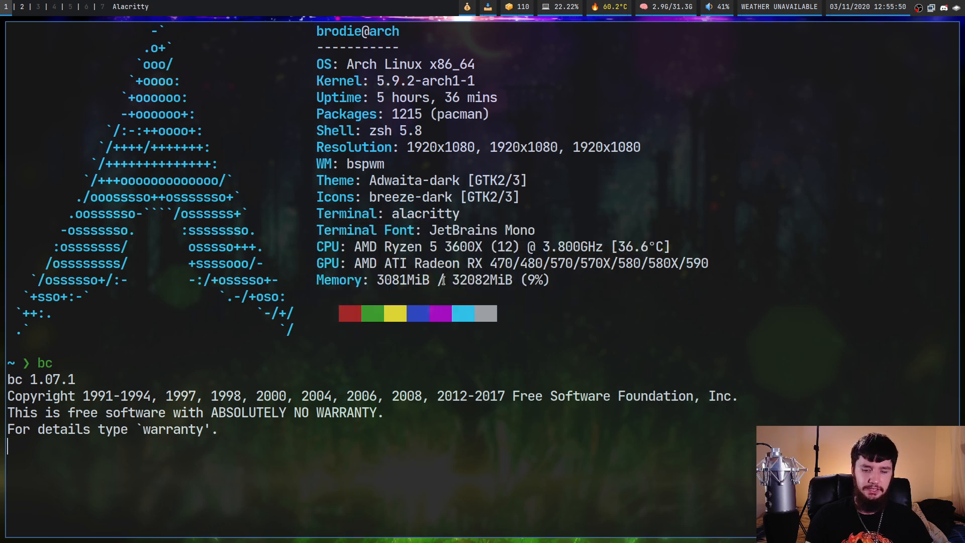
text(10 * 4)
text(100)
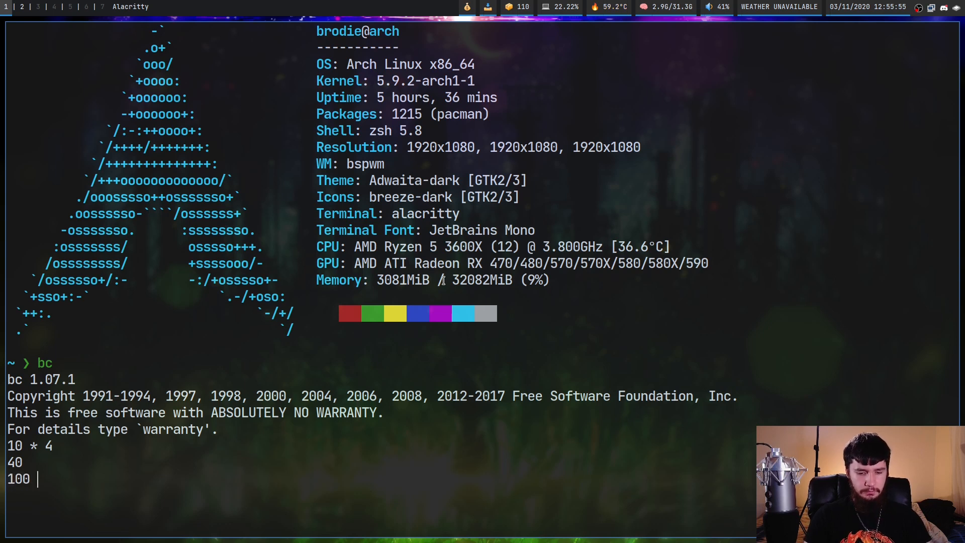
text(% 7)
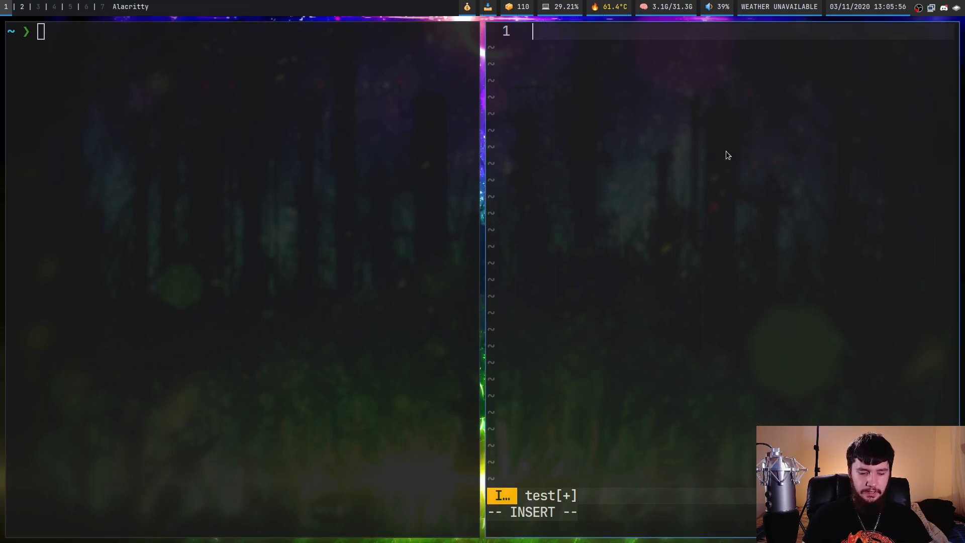
Step: Write the lines 'a = 10' and '++a' into the test script and save it
text(a =)
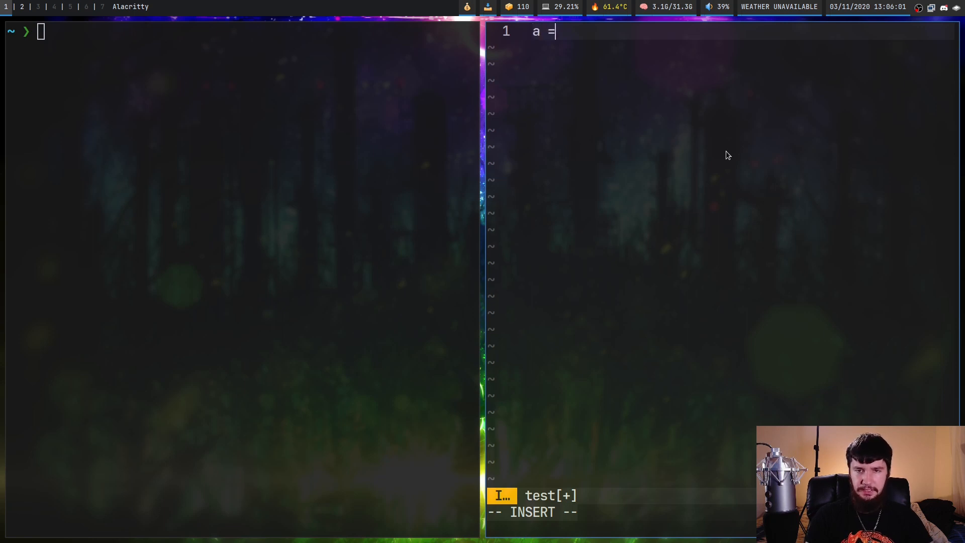
text(10)
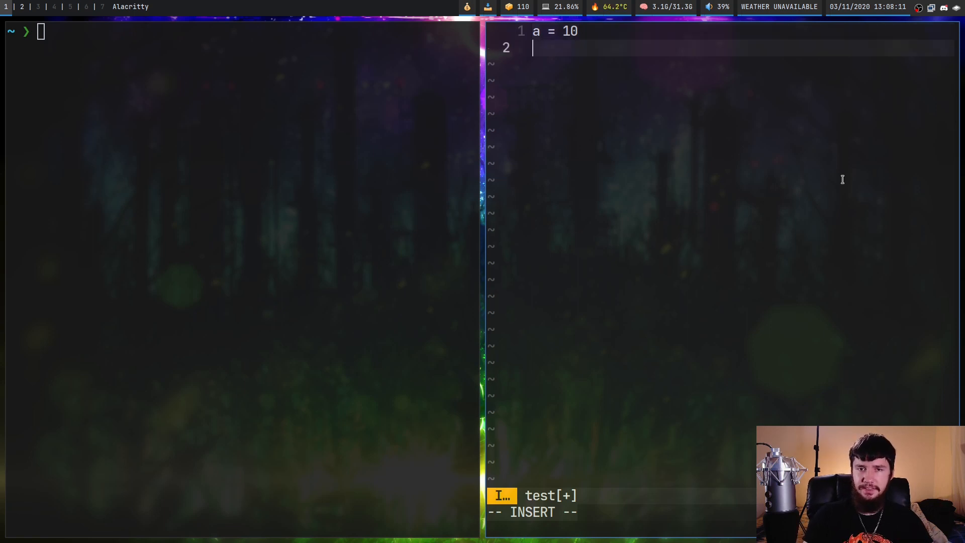
text(++a)
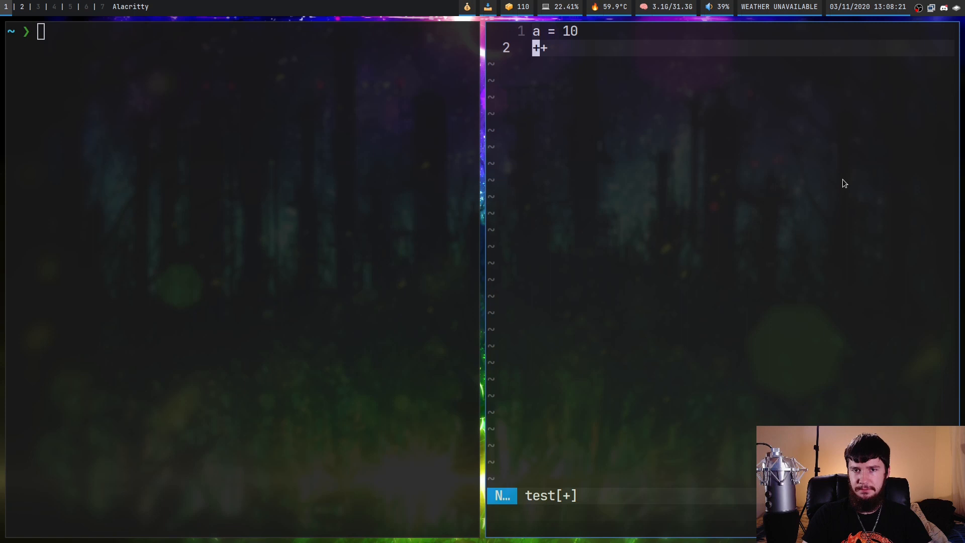
text(a)
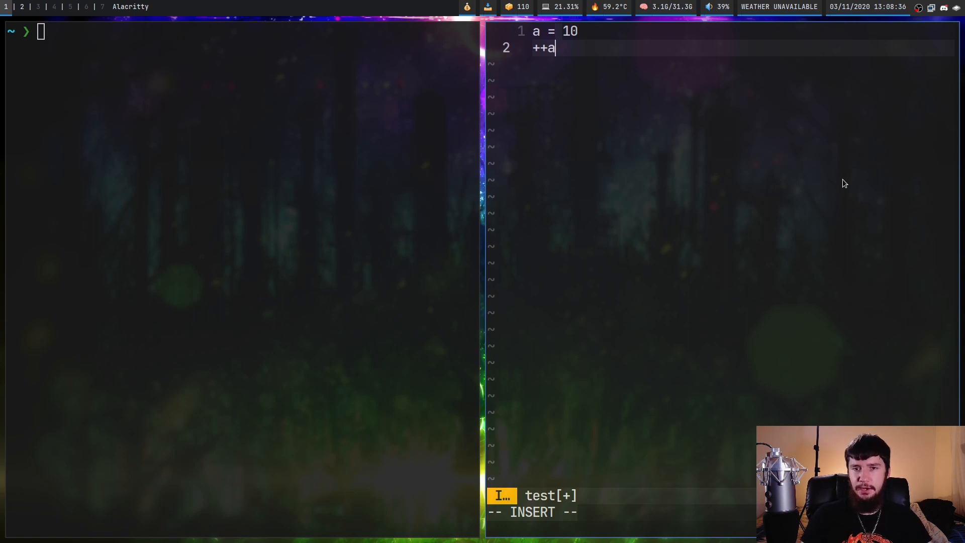
key(BackSpace)
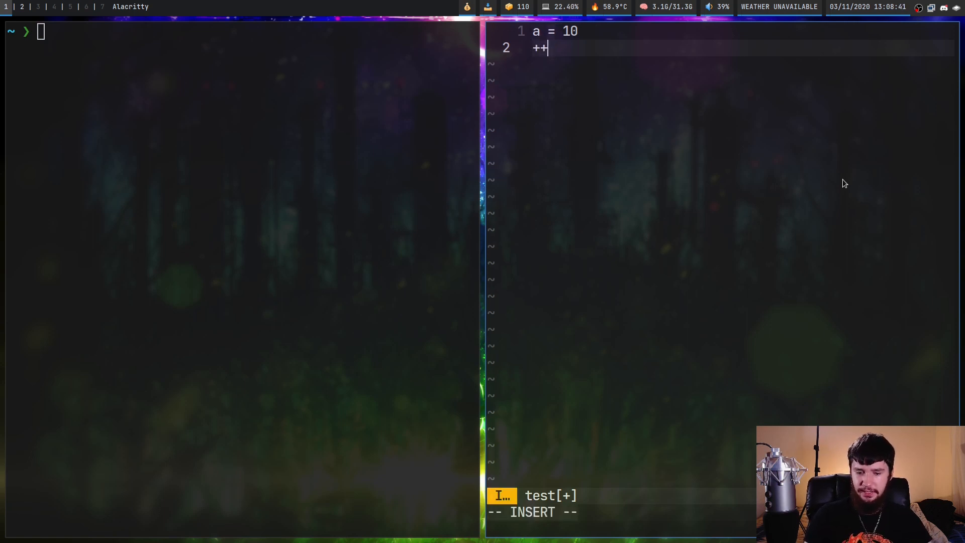
text(a)
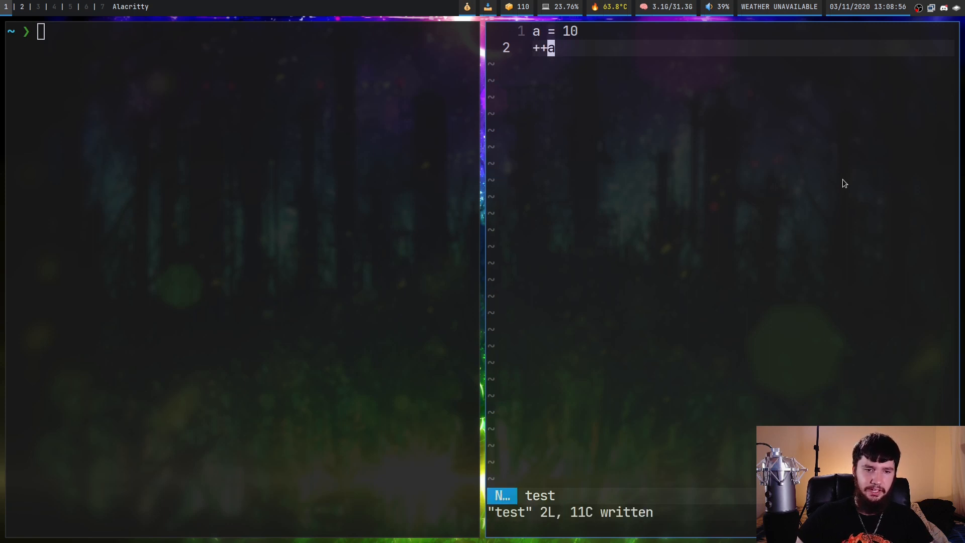
Step: Run 'bc test' to print 11, change line 1 to a = (10 * 4), and quit bc
text(bc)
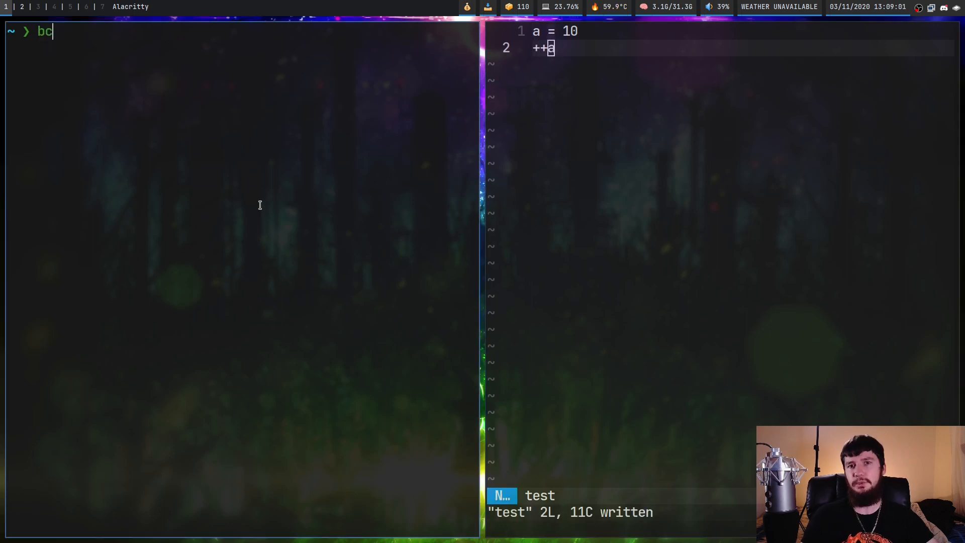
text(te)
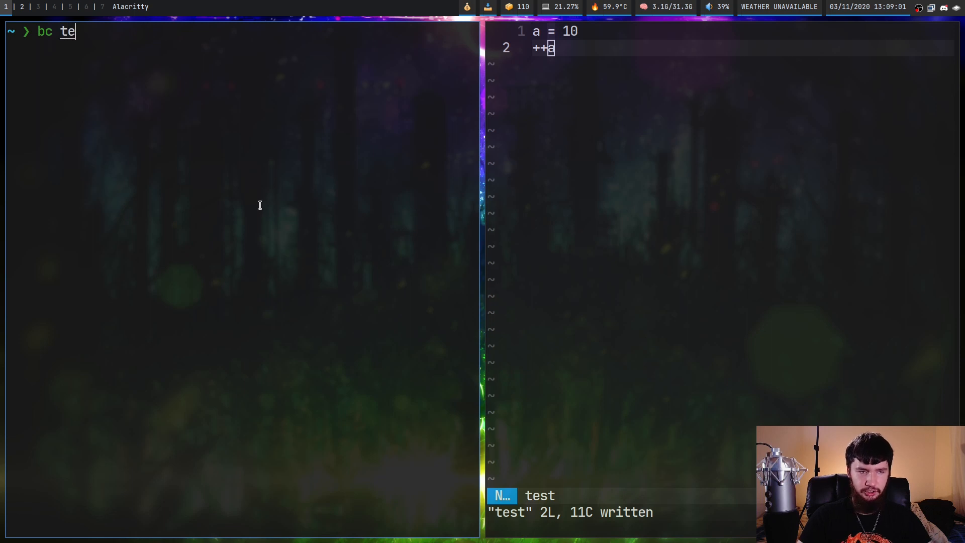
text(st)
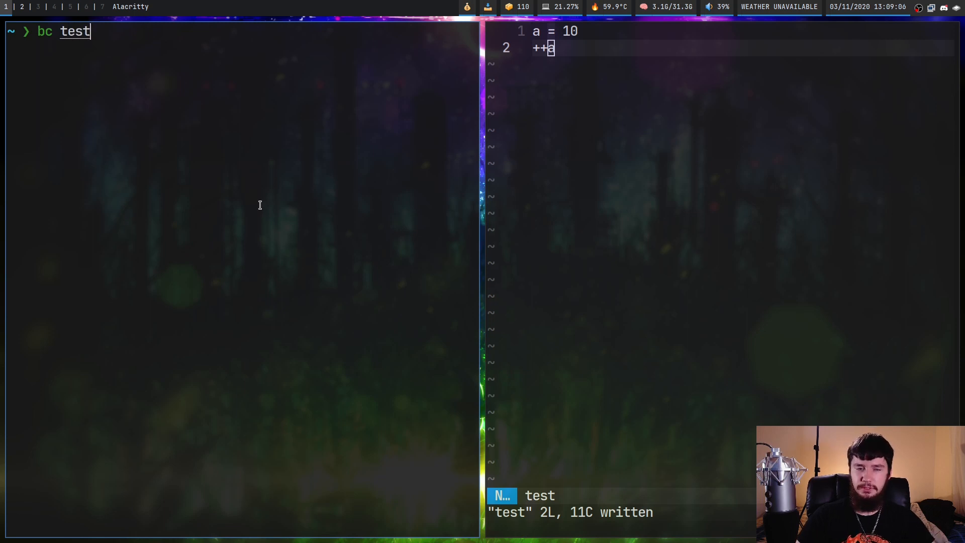
key(Return)
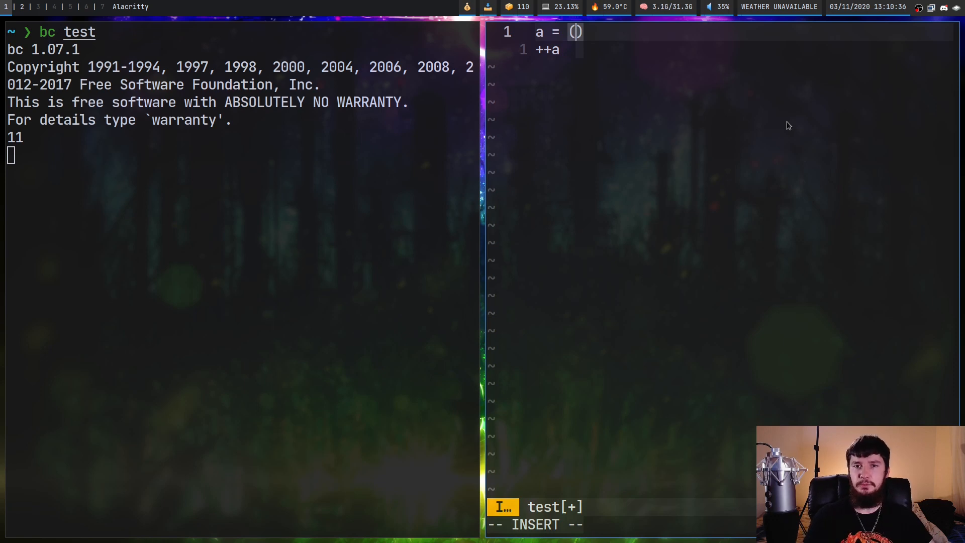
text(10 * 4)
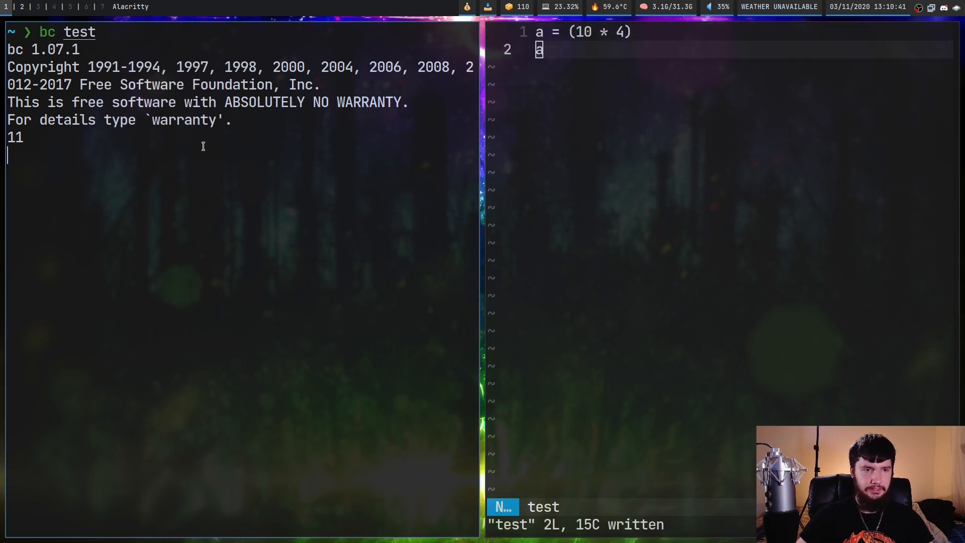
text(quit)
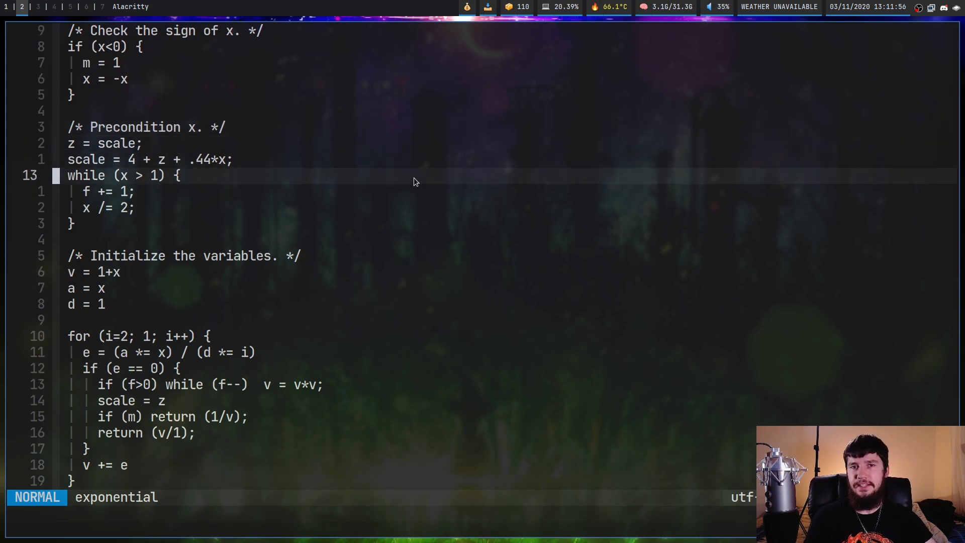
mouse_move(368, 174)
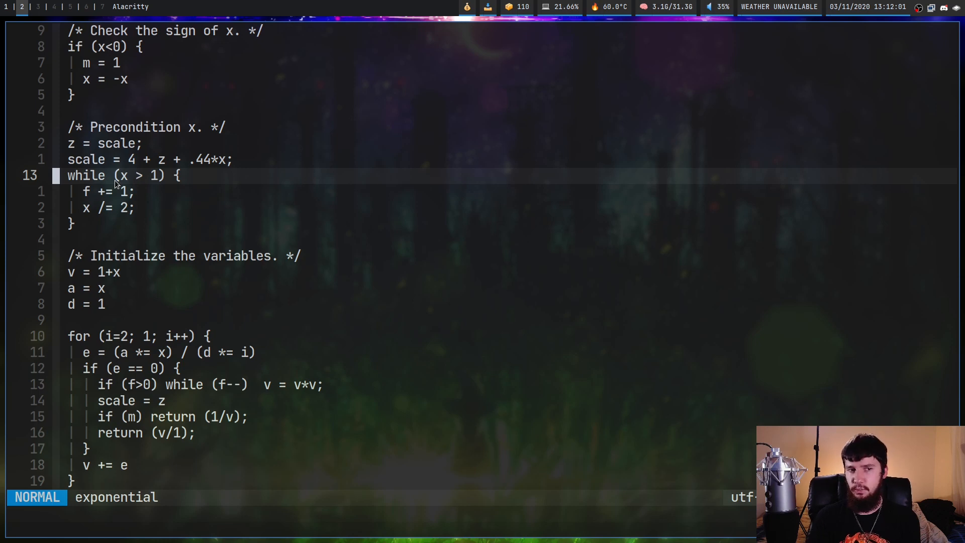
mouse_move(157, 184)
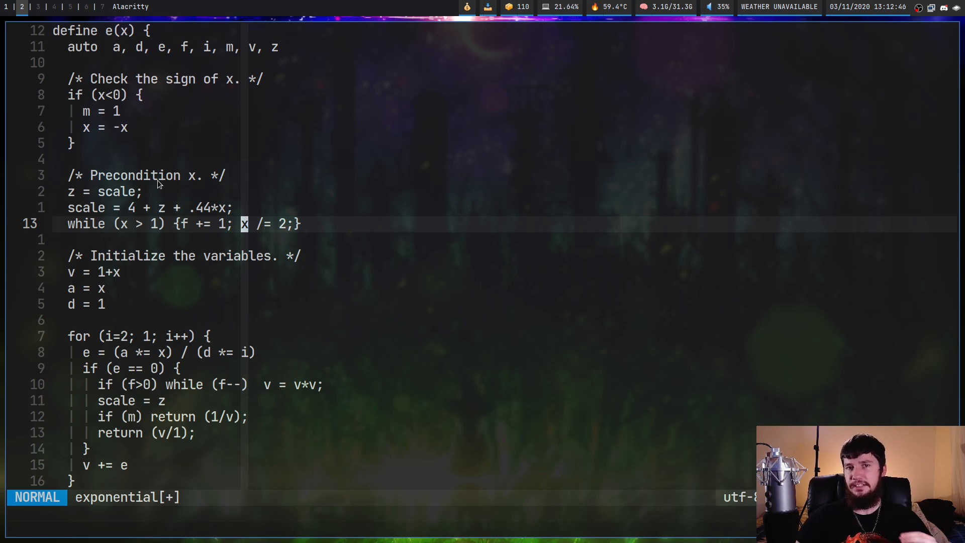
Step: Condense the while loop to while (x > 1) {f += 1; x /= 2;} on one line
key(i)
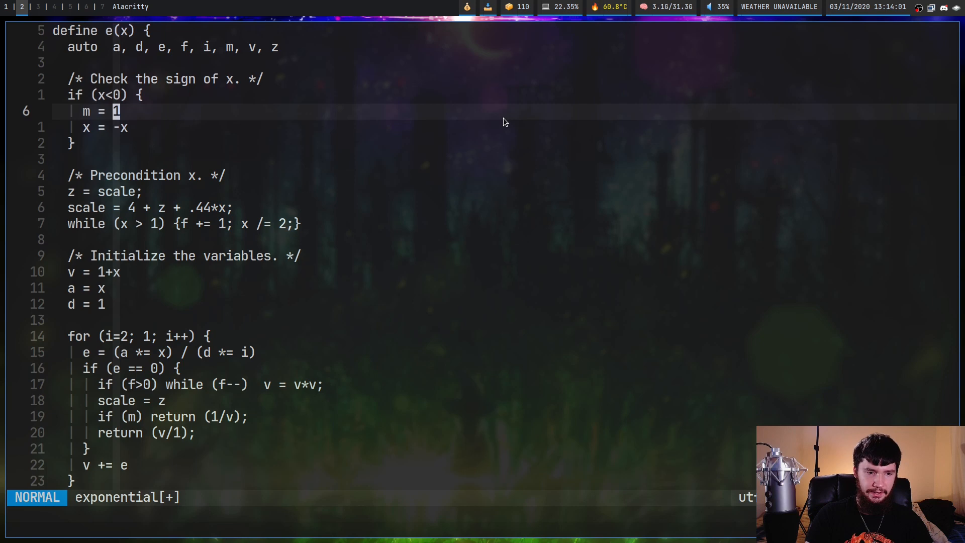
Step: Delete the for loop's body lines and change its condition to i < 10
key(V)
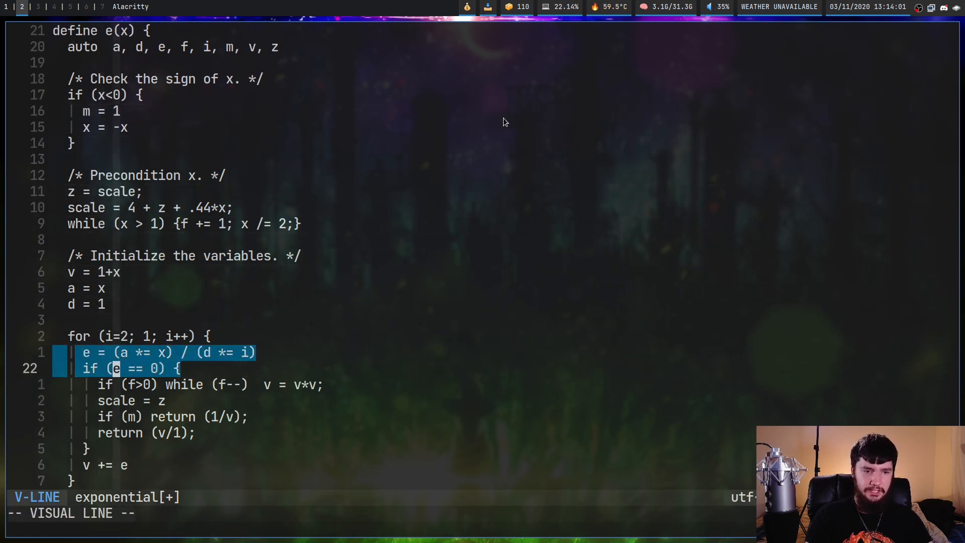
key(d)
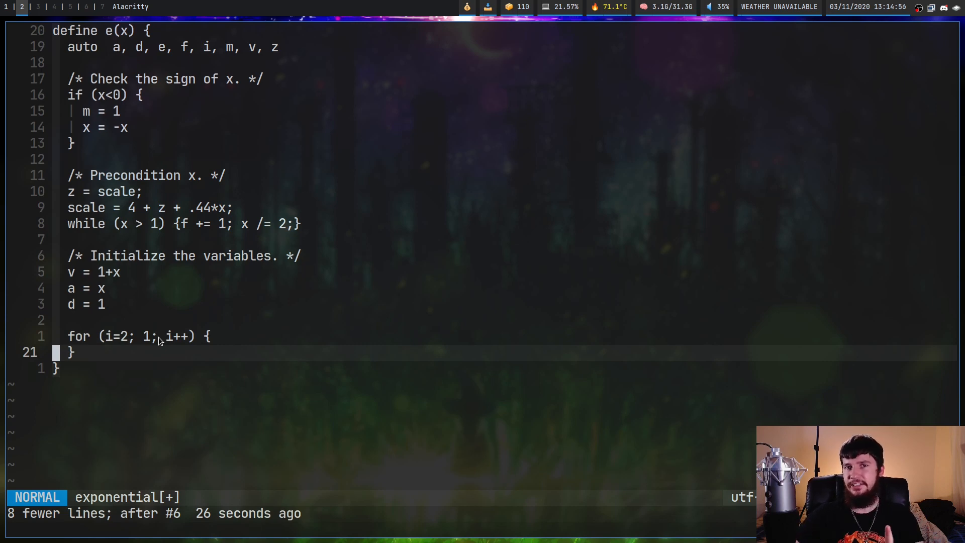
mouse_move(151, 337)
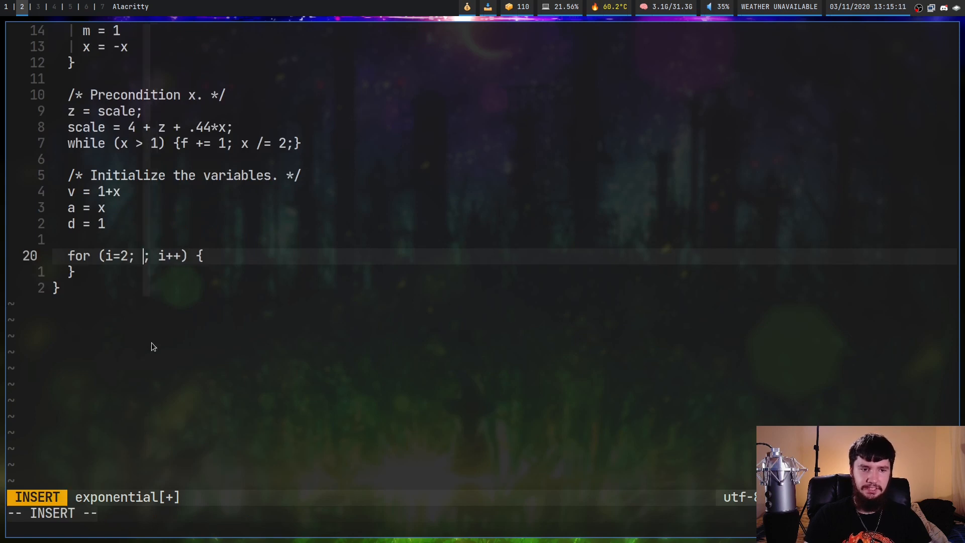
text(i < 10)
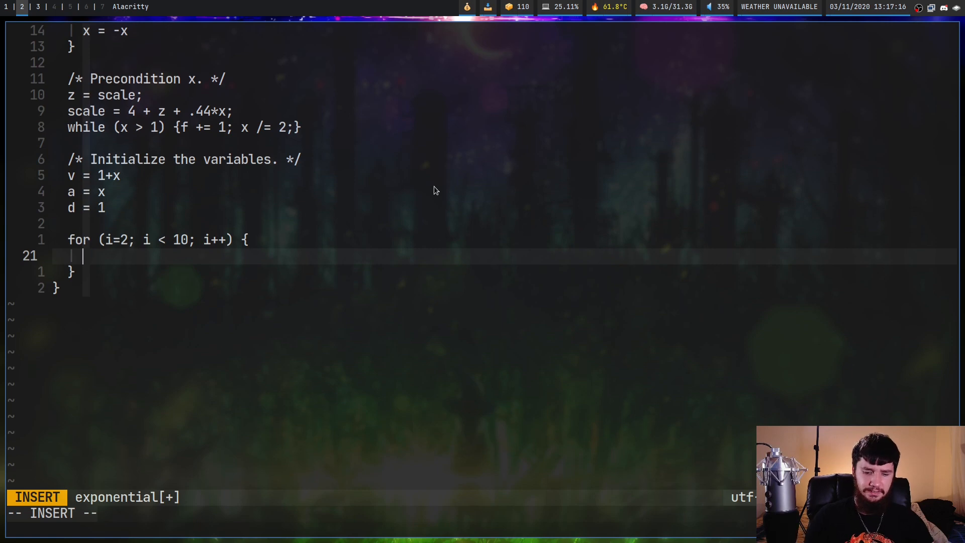
Step: Add an if (i == 10) { break } block inside the for loop
text(if ())
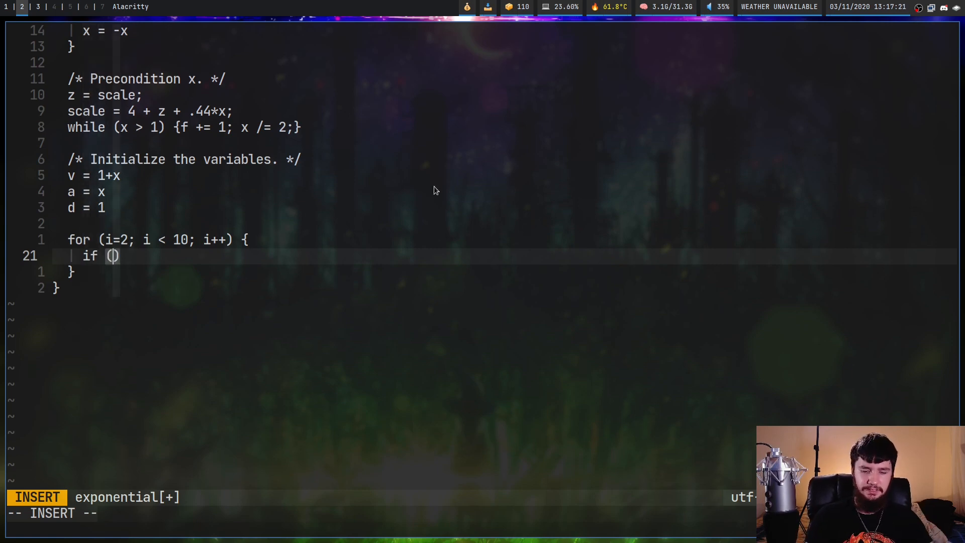
text(i == 1)
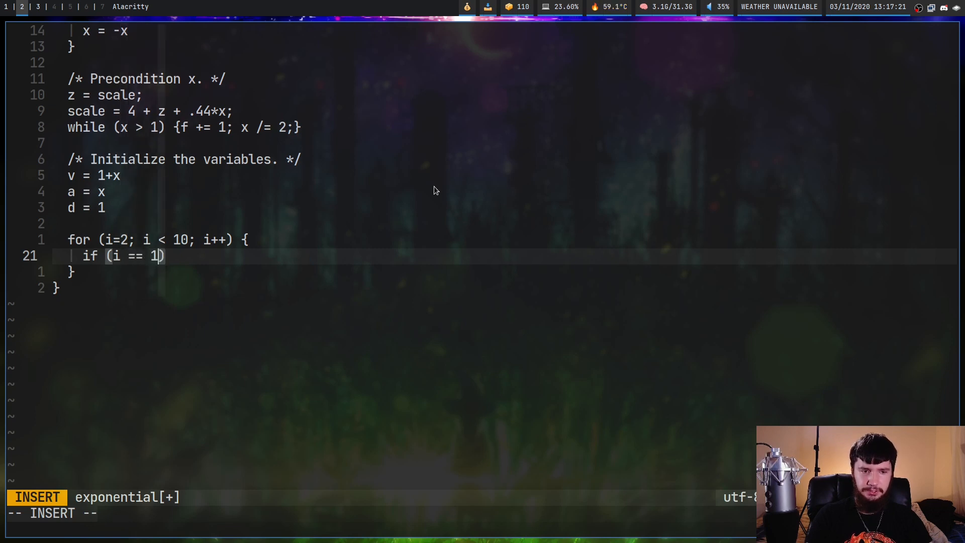
text(0) {)
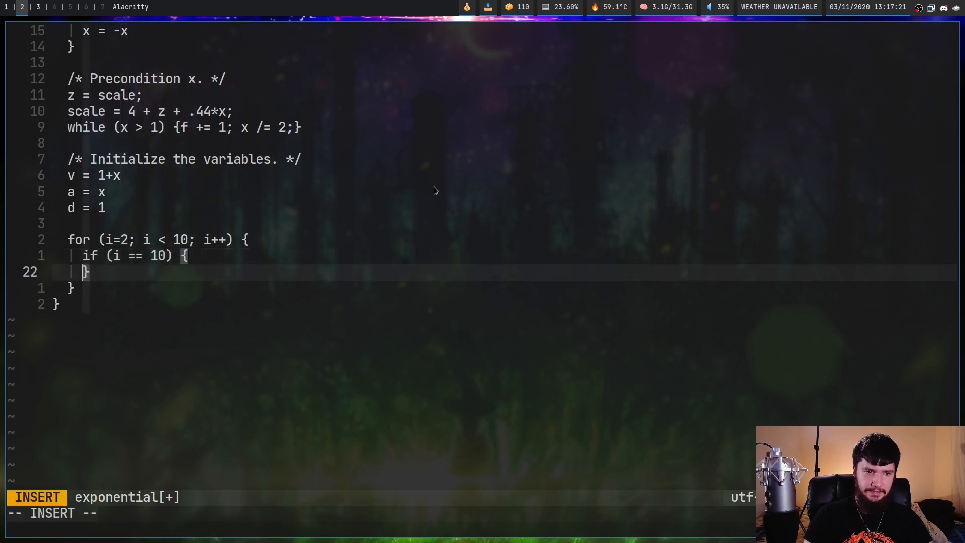
text(bre)
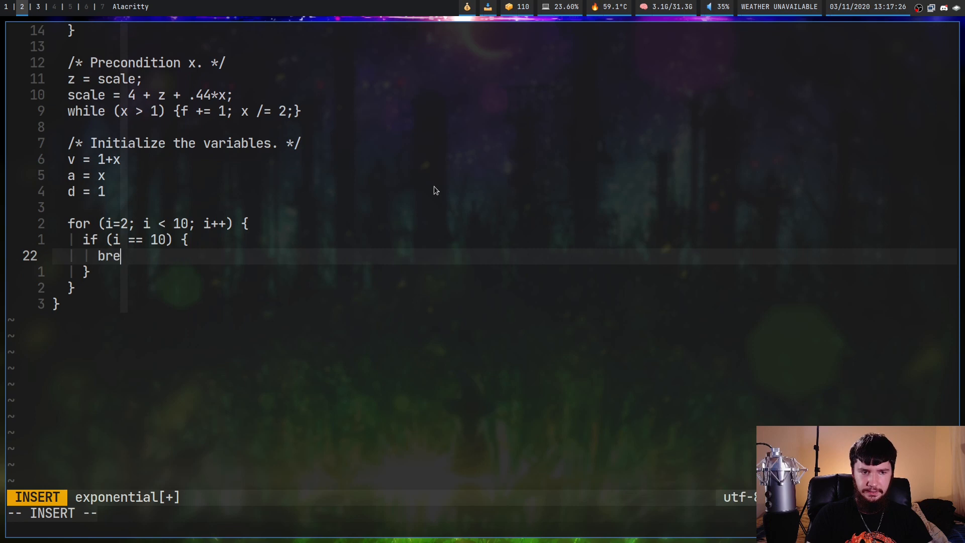
text(ak)
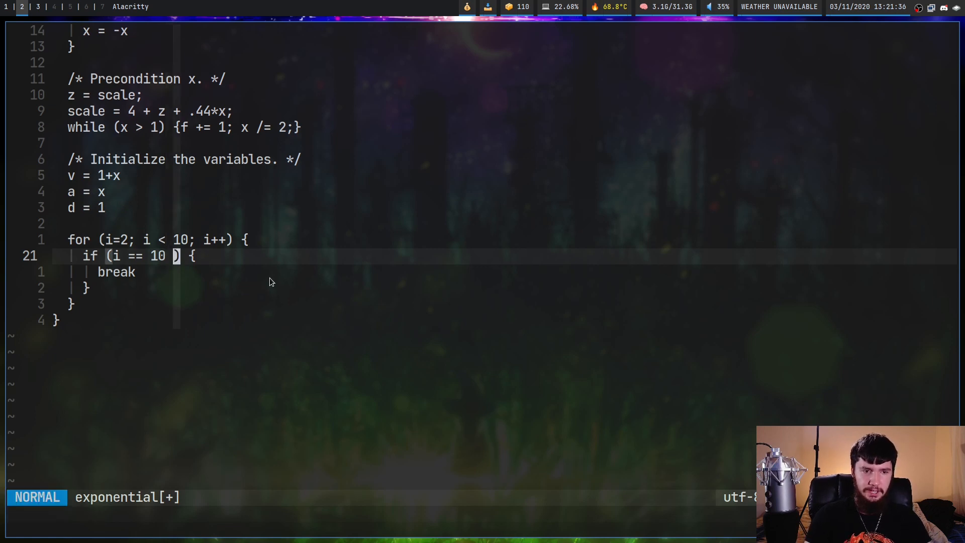
Step: Try && x<10, then make the condition i == 10 || !(c > 10)
text(&&)
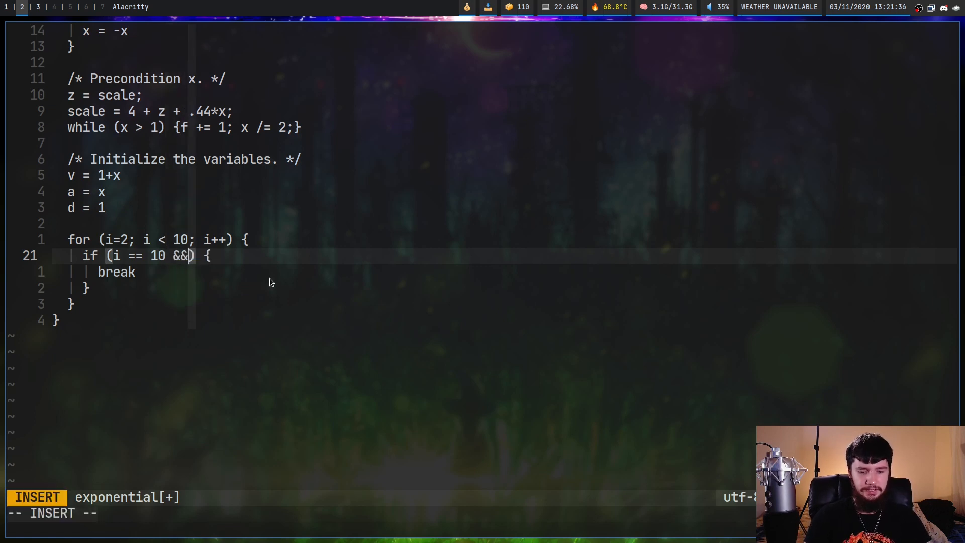
text(x<)
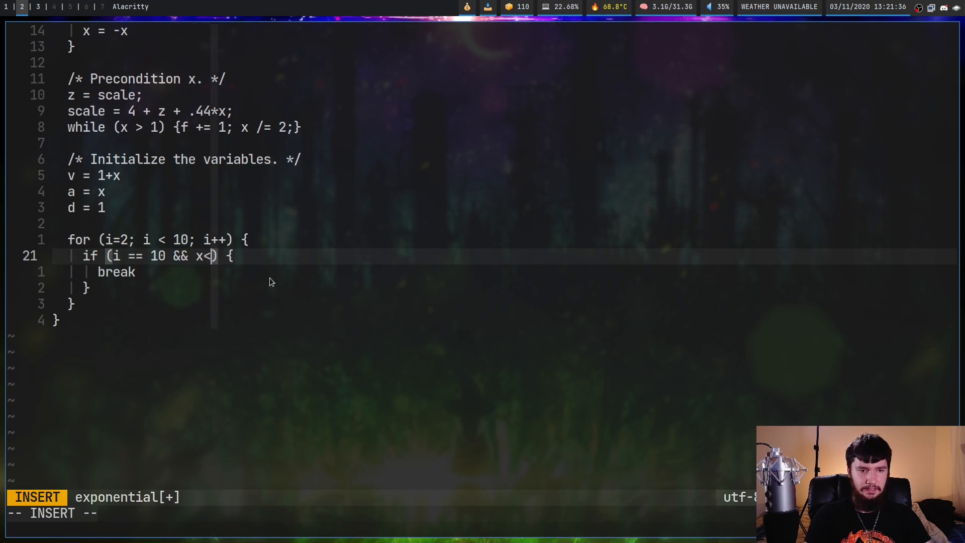
text(10)
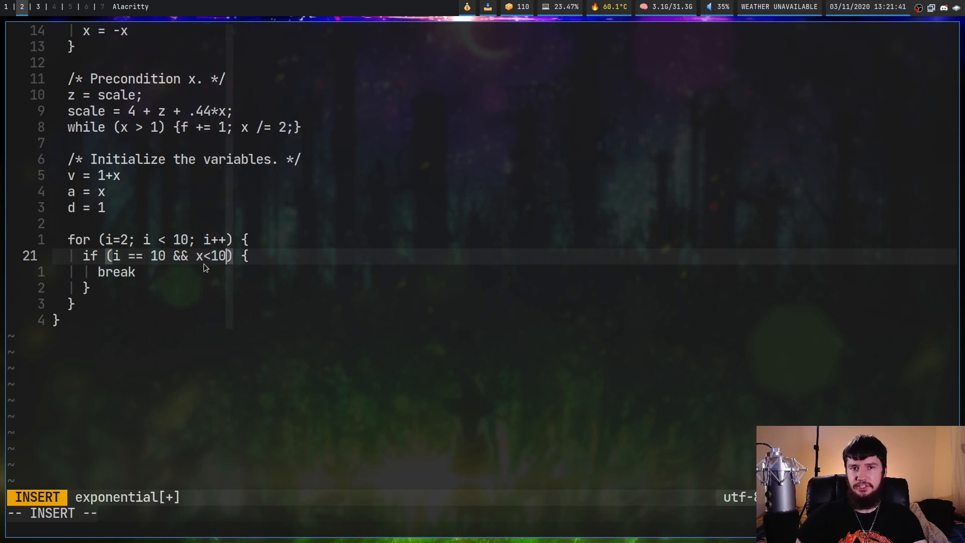
mouse_move(225, 267)
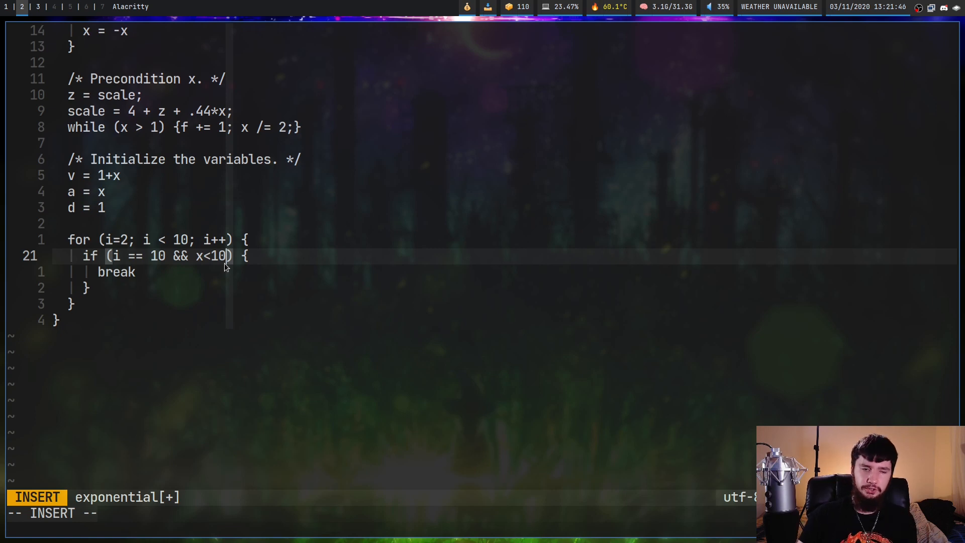
key(BackSpace)
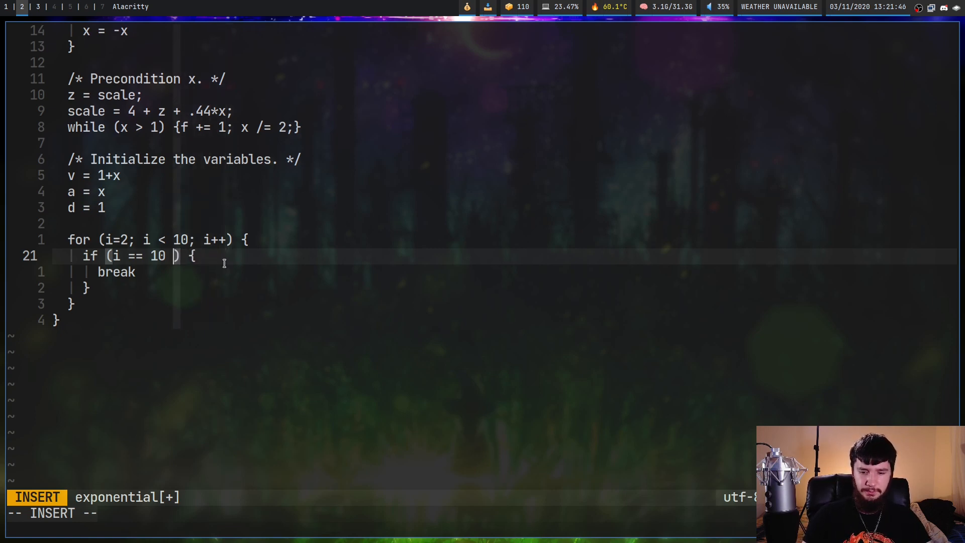
text(||)
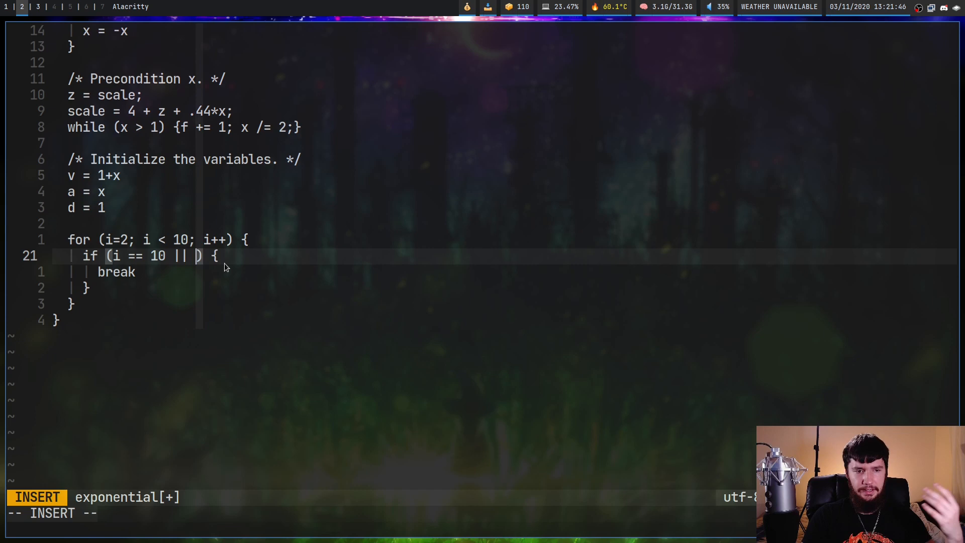
text(c)
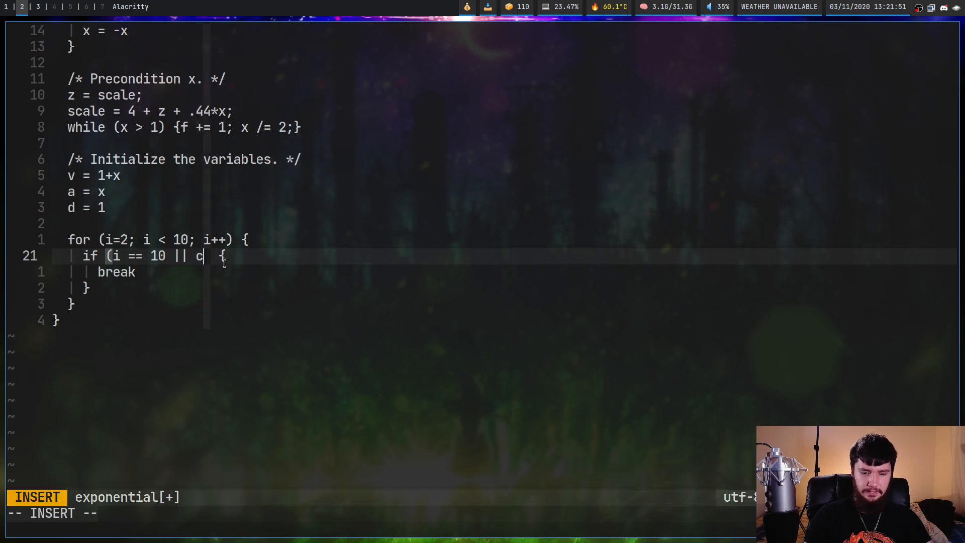
text(> 10))
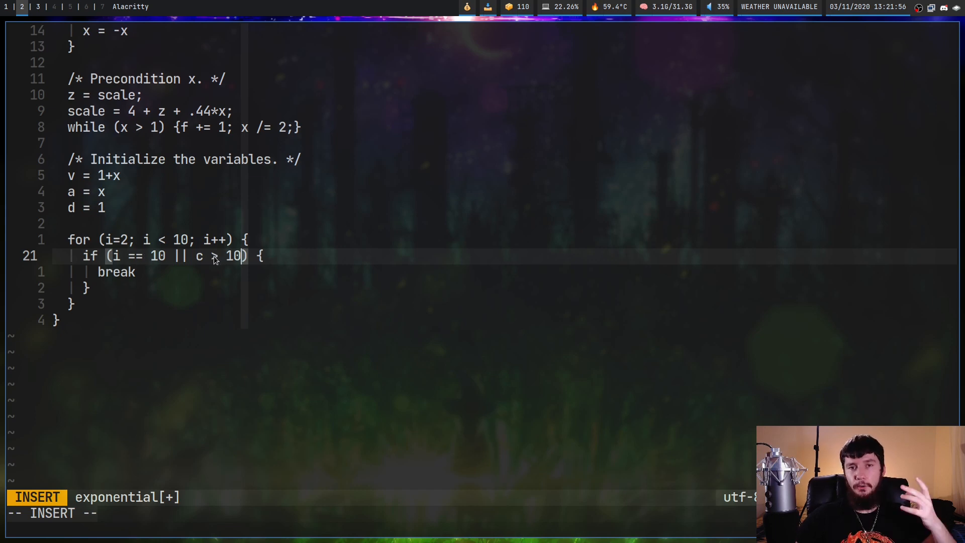
key(Escape)
text(()
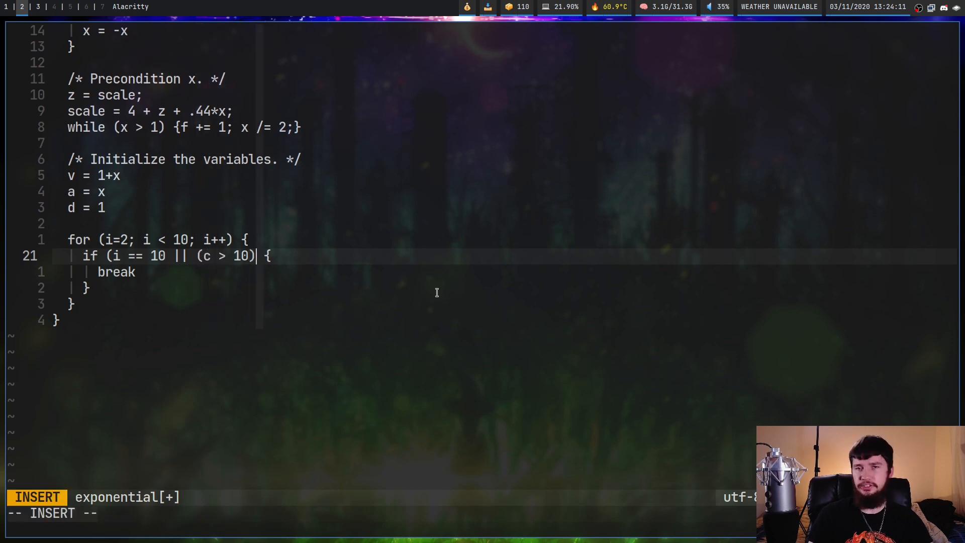
mouse_move(438, 296)
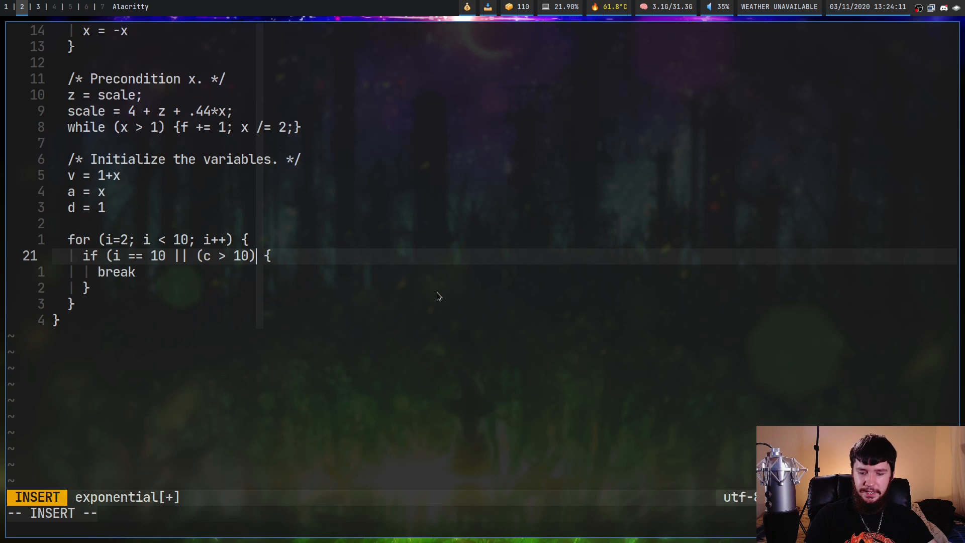
key(Escape)
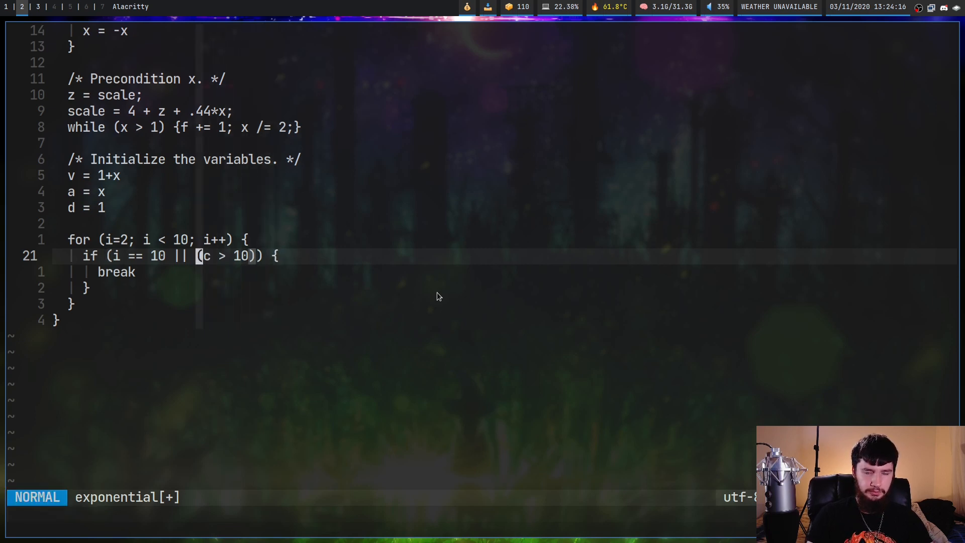
text(!)
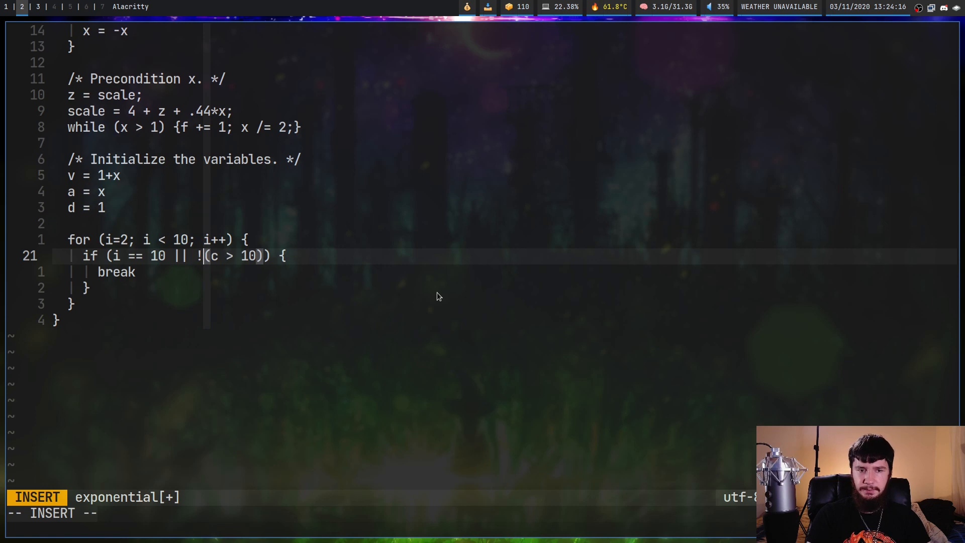
key(Escape)
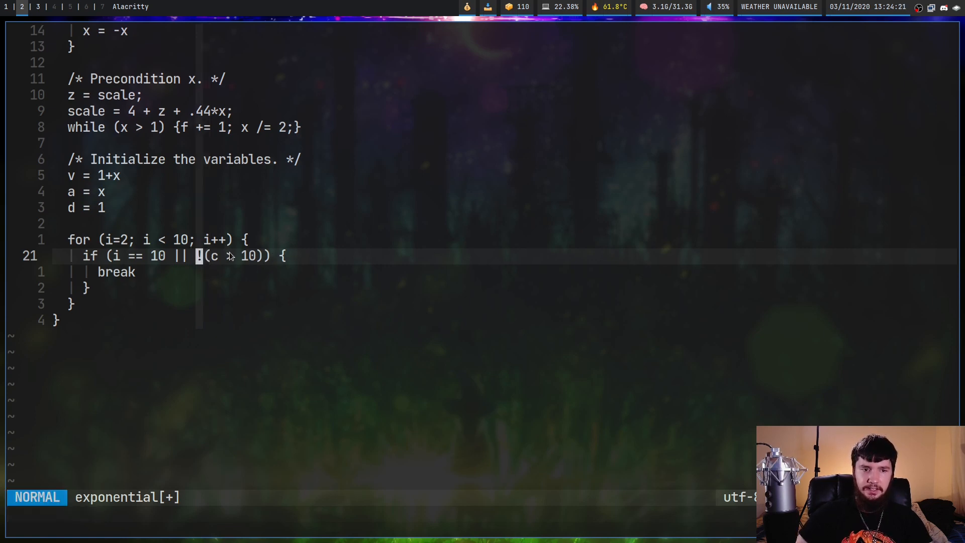
mouse_move(221, 257)
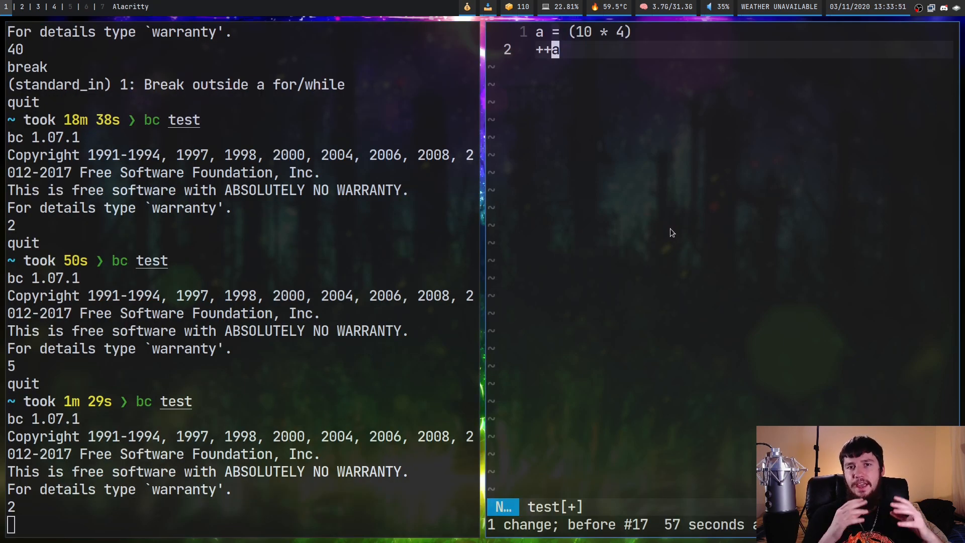
Step: Set line 2 to length(a) with a = 10.000000000000000 and run bc test to print 17
key(i)
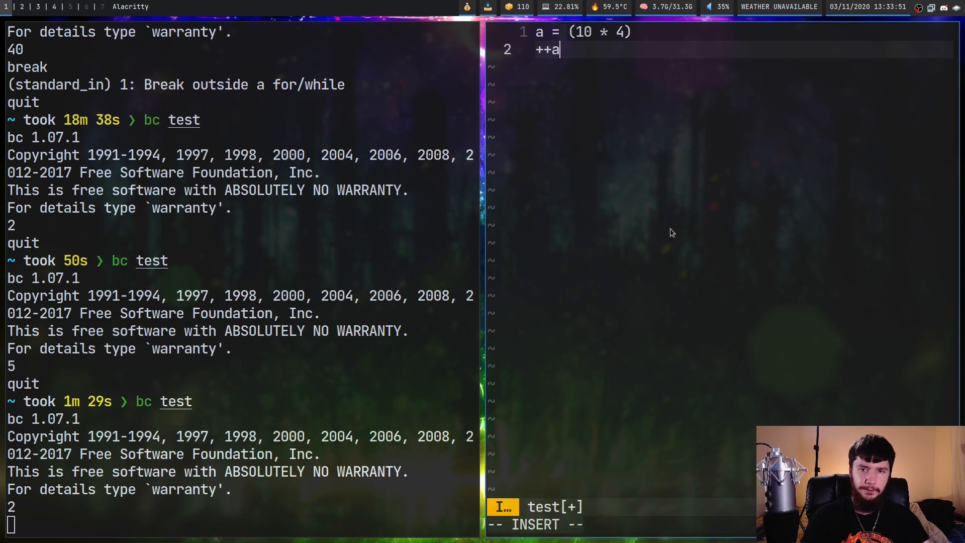
text(leng)
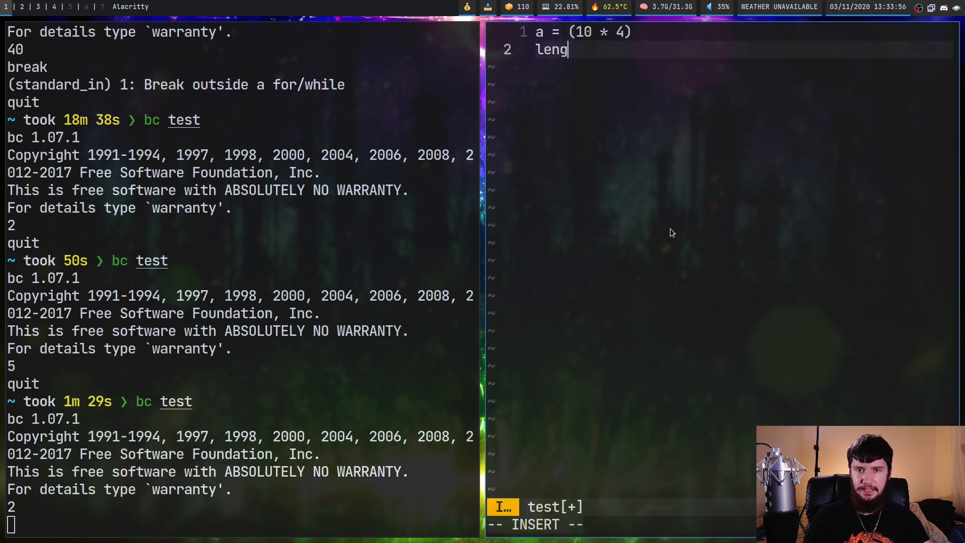
text(th)
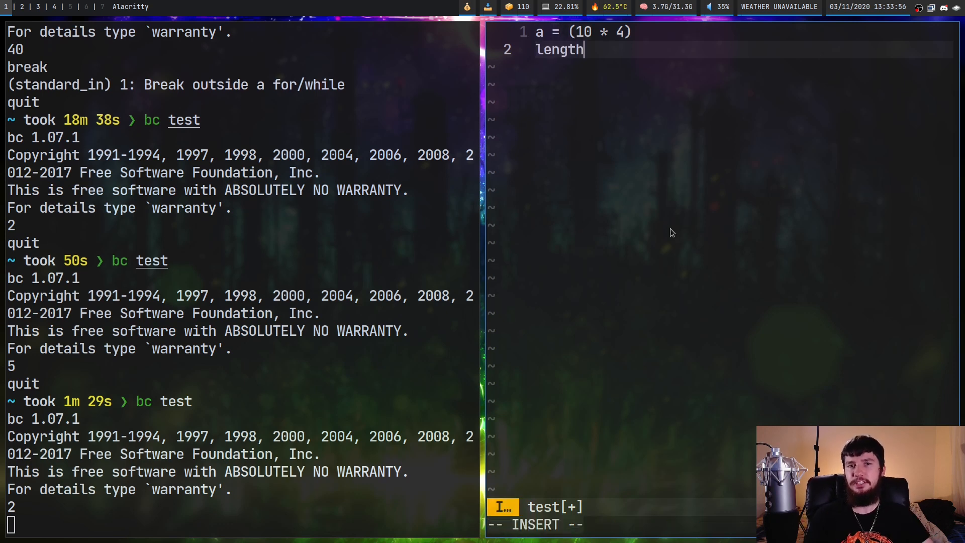
mouse_move(669, 229)
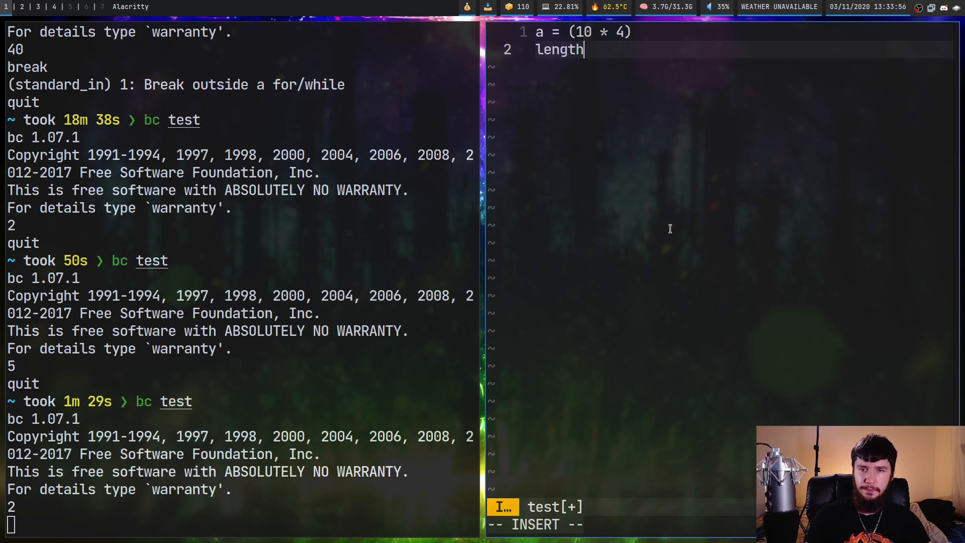
text(())
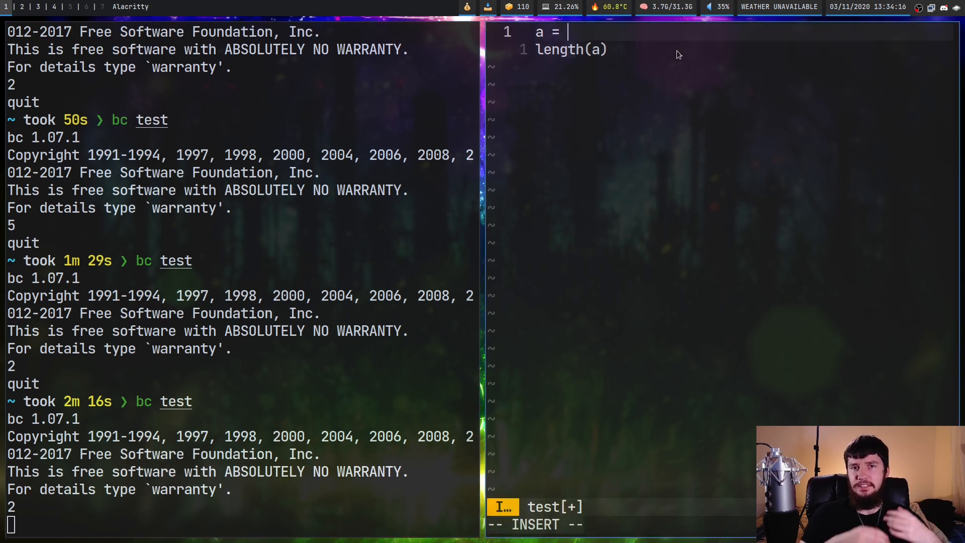
text(10)
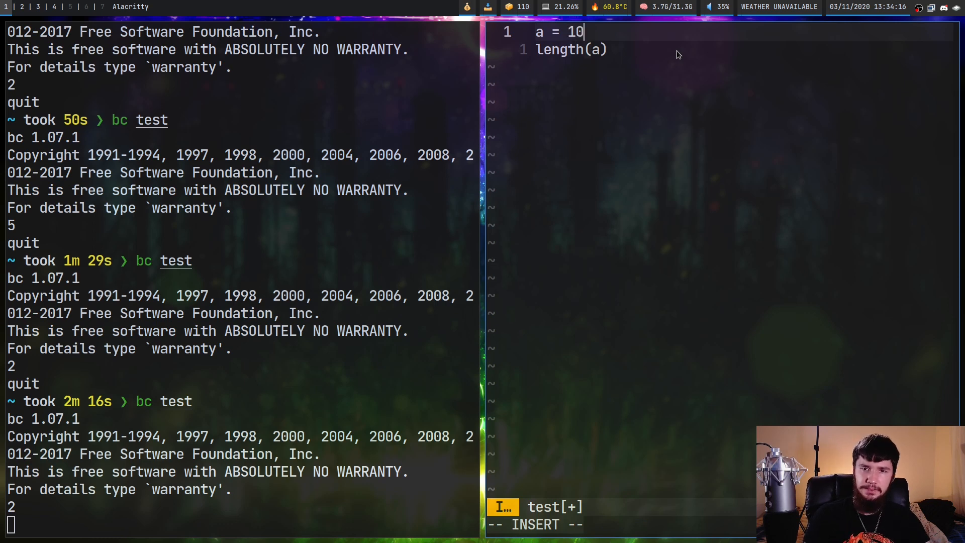
text(.000000000000000)
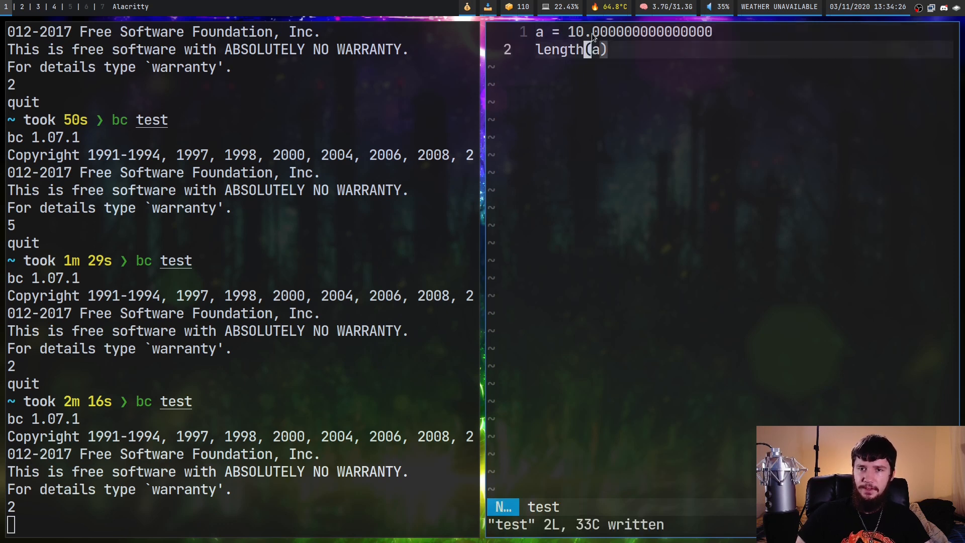
key(v)
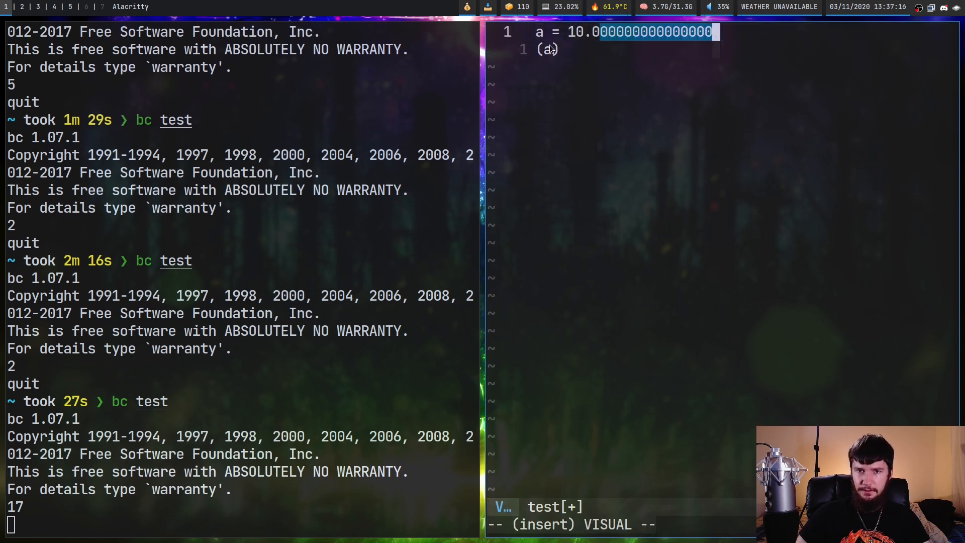
Step: Change line 2 to sqrt(a), run it (3.162277660168379), then start bc -l
key(Escape)
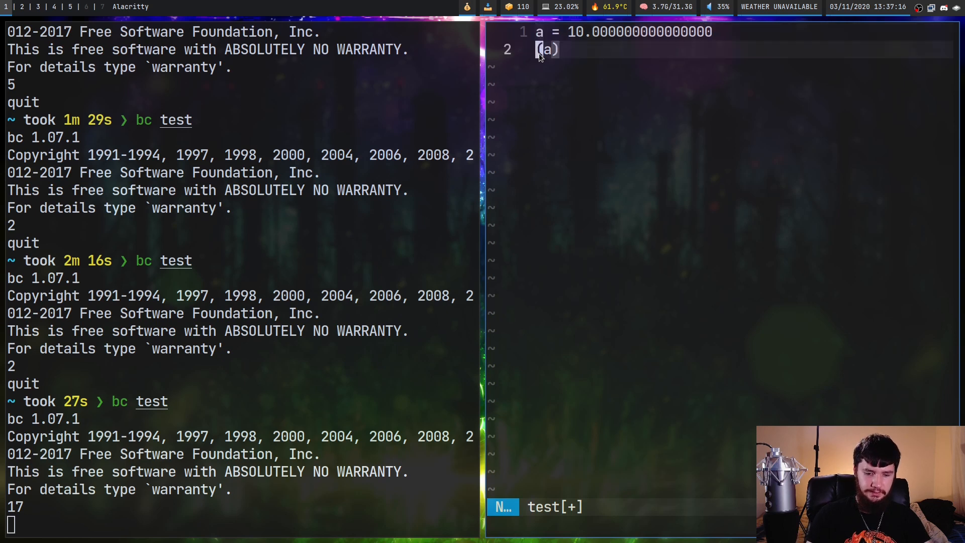
text(scale)
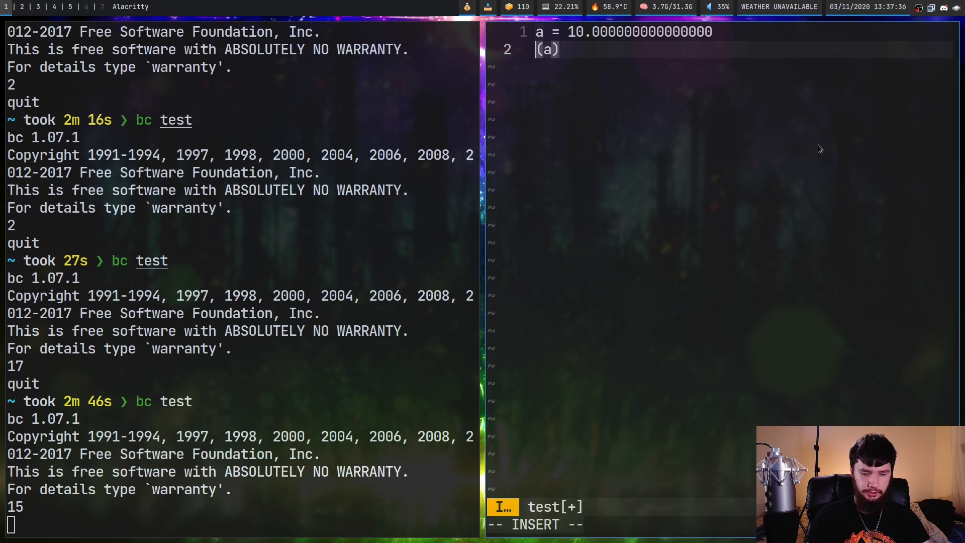
text(sqrt)
click(239, 524)
text(bc test)
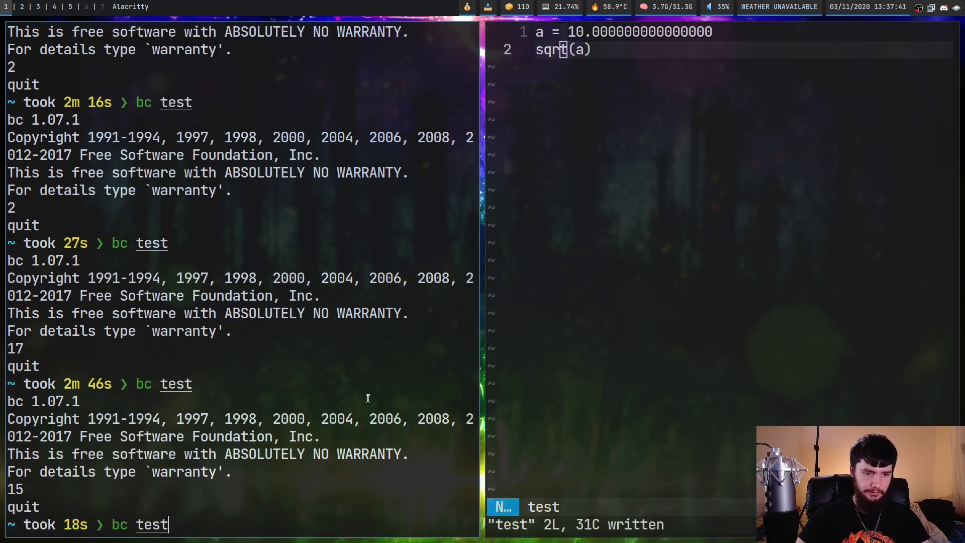
key(Return)
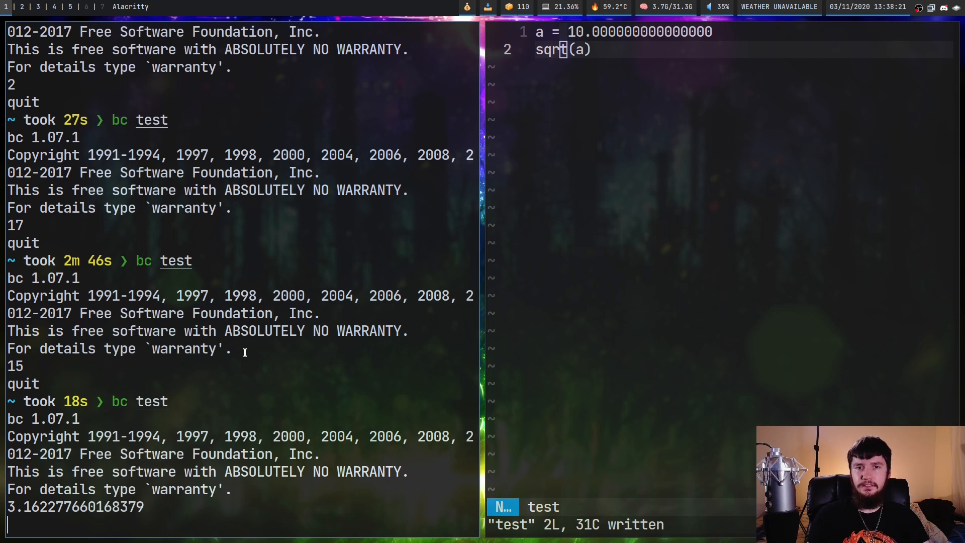
key(Return)
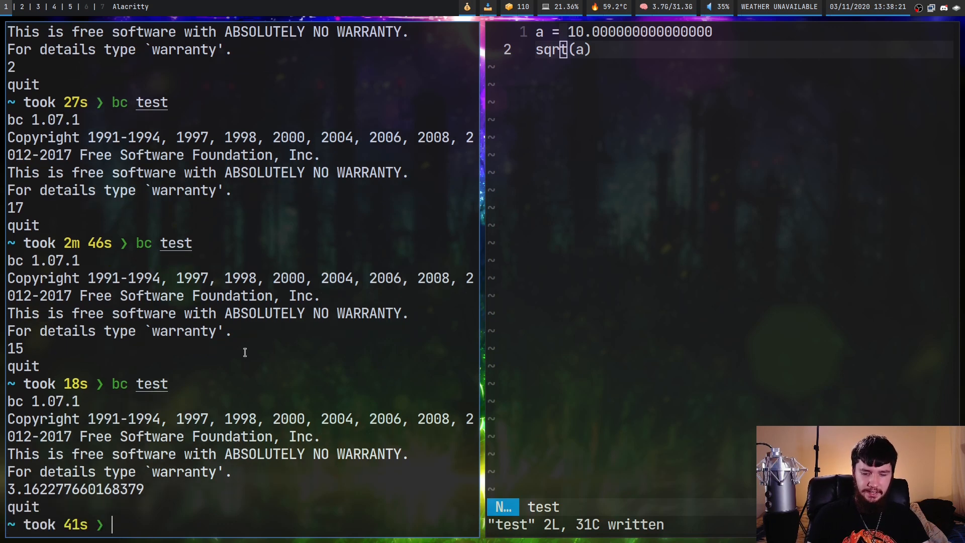
text(bc -l)
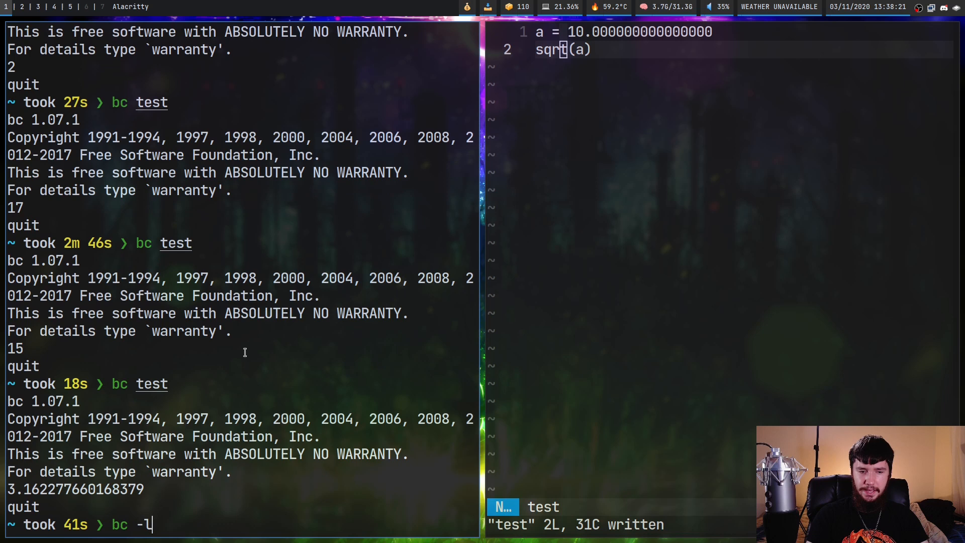
key(Return)
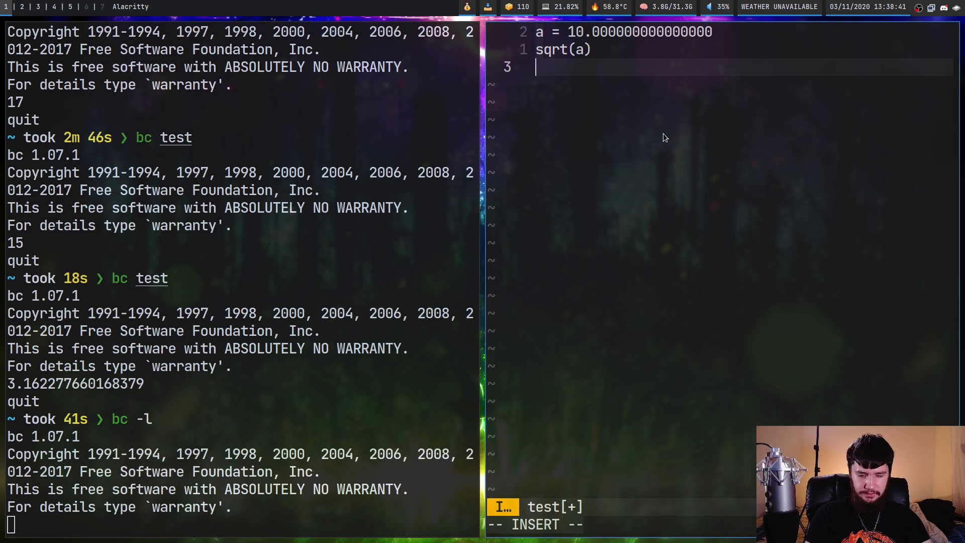
Step: Add a j(n,x) line to the test script
text(j(n,x))
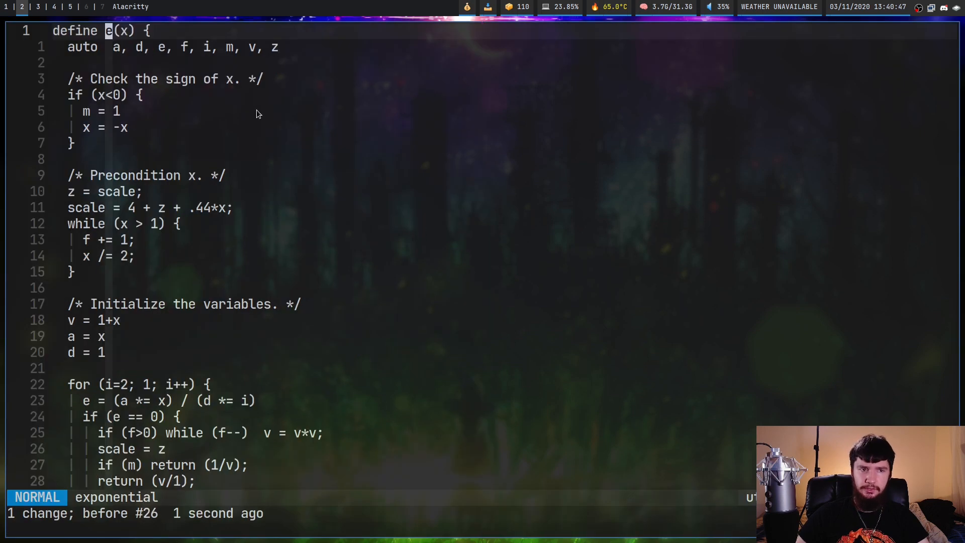
mouse_move(254, 116)
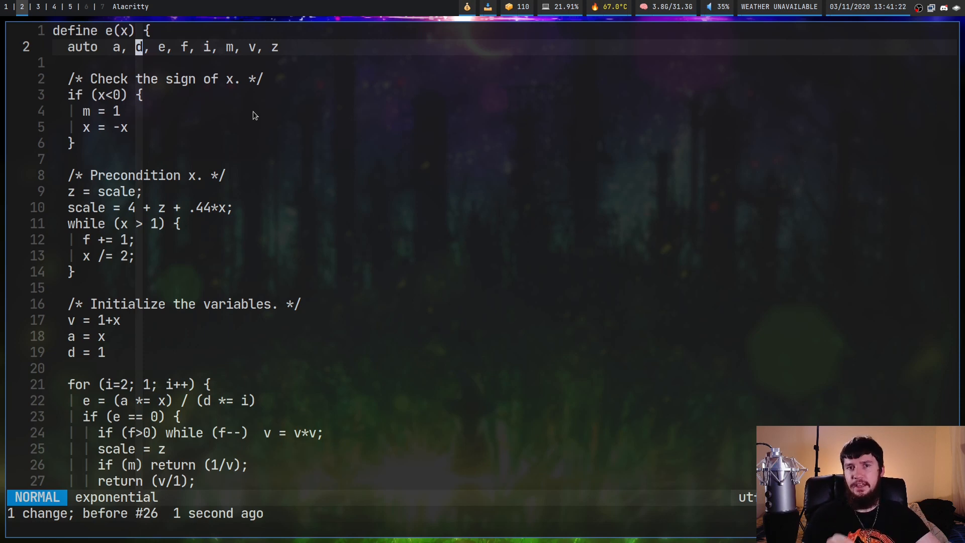
mouse_move(270, 105)
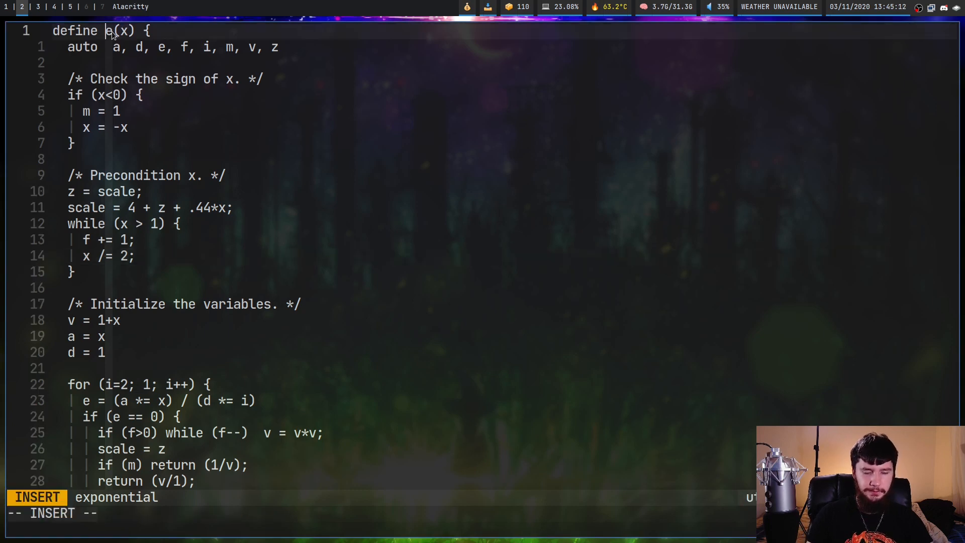
Step: Insert void before e(x), undo it, and search /re to reach return (v/1)
text(void)
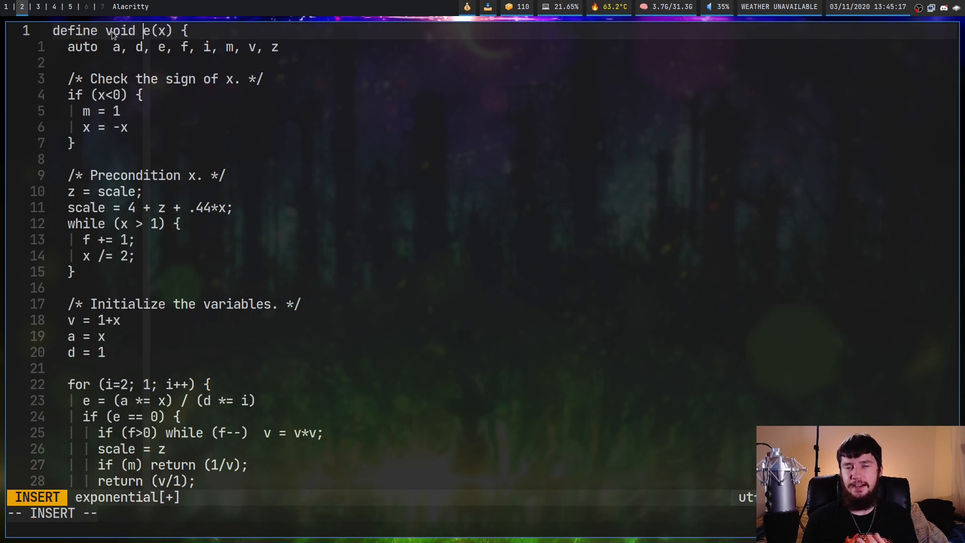
key(Escape)
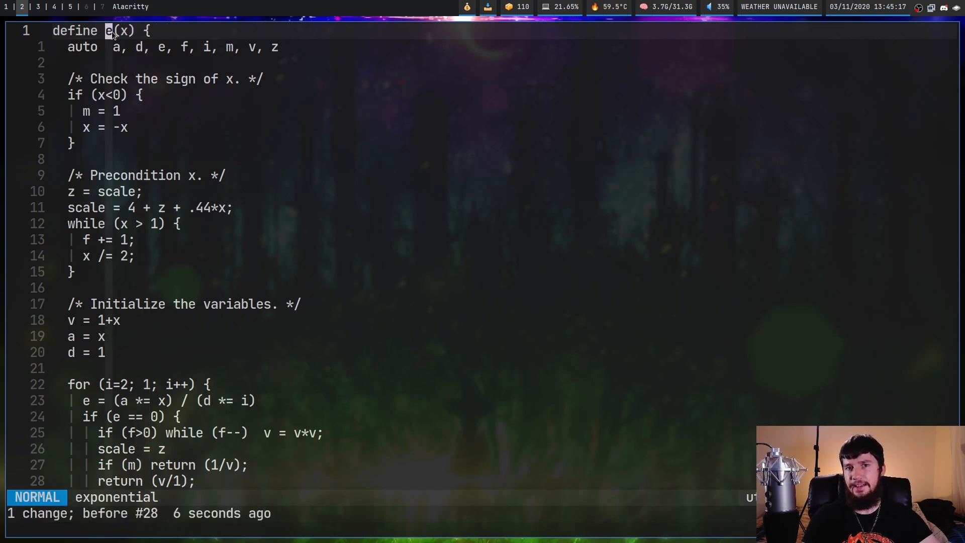
text(/re)
text(ret)
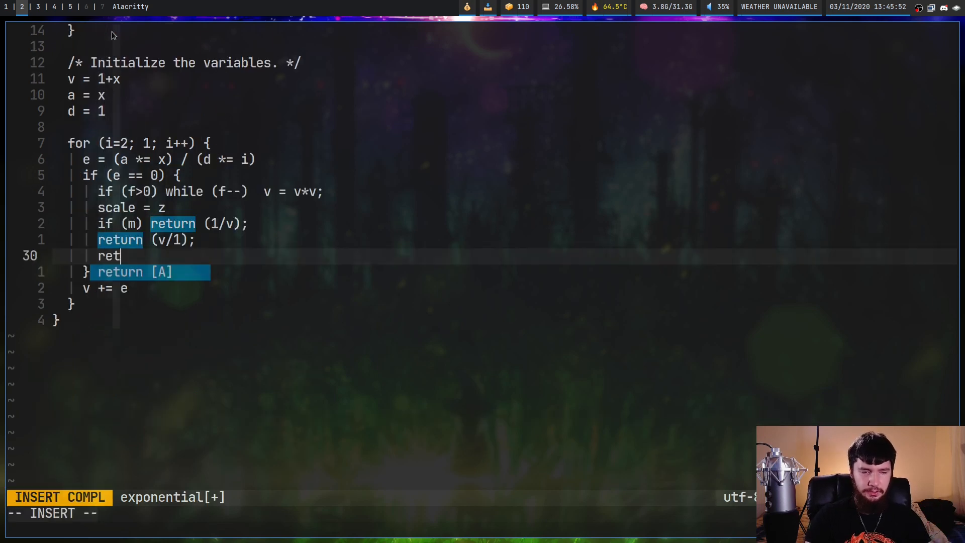
Step: Add a 'return v' line to the e(x) function in the bc script
key(Tab)
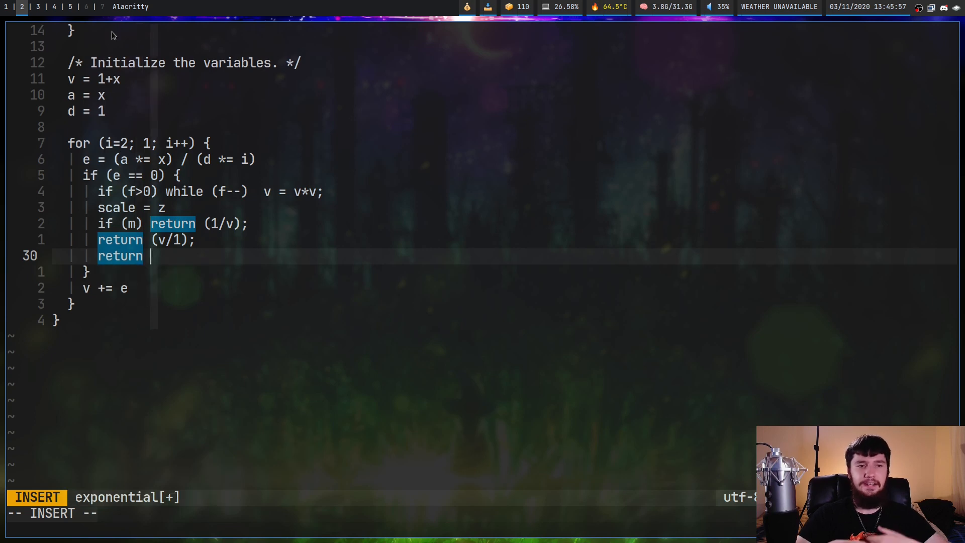
text(v)
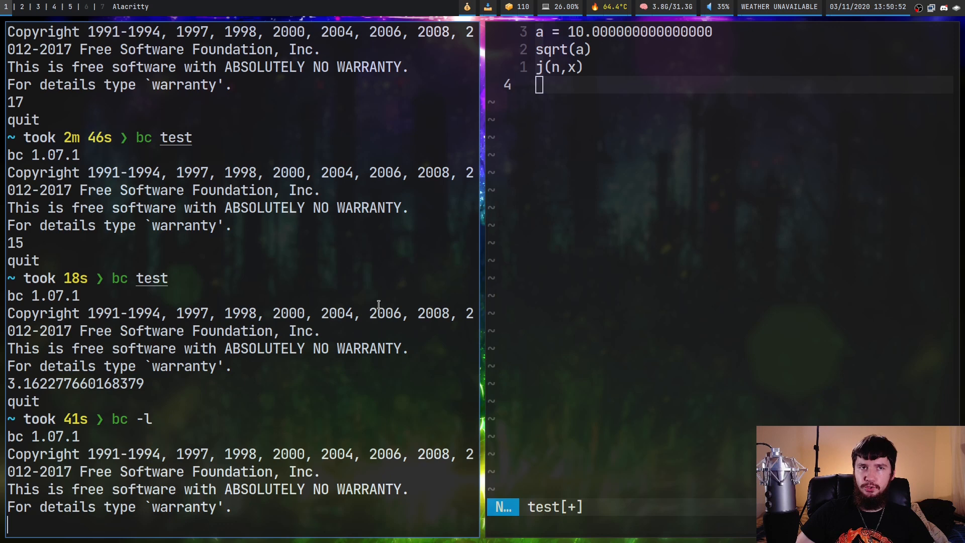
Step: Quit bc and restart it, dropping the -w warning option in favour of -s
text(quit)
text(bc)
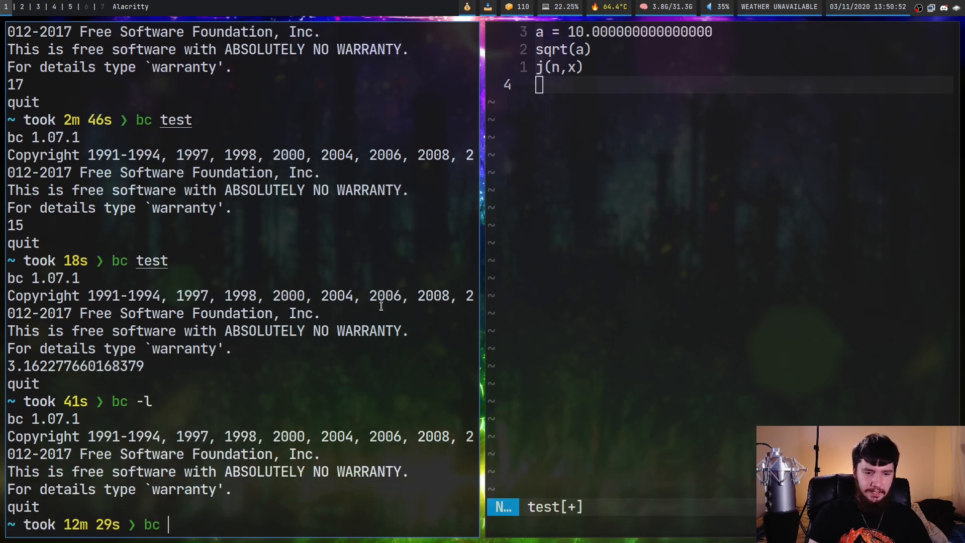
text(-w)
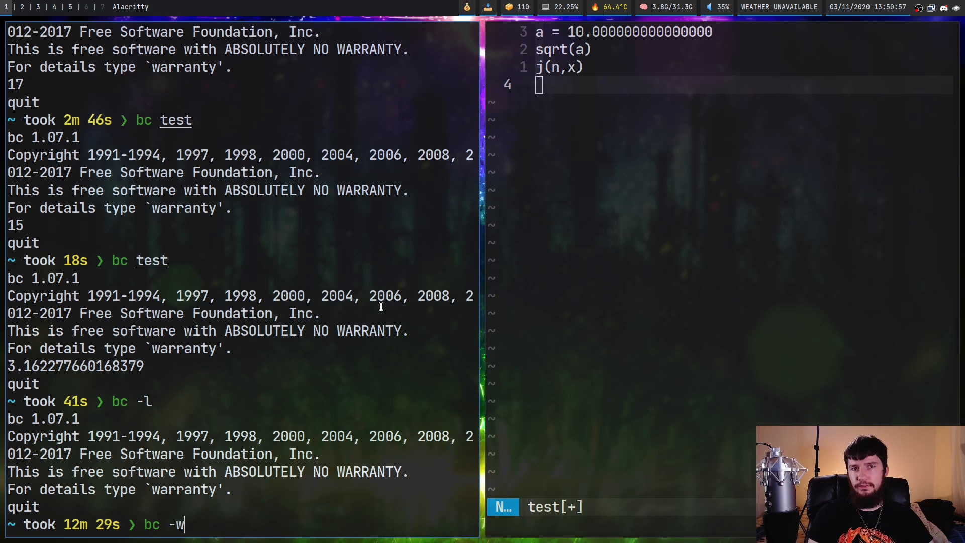
key(BackSpace)
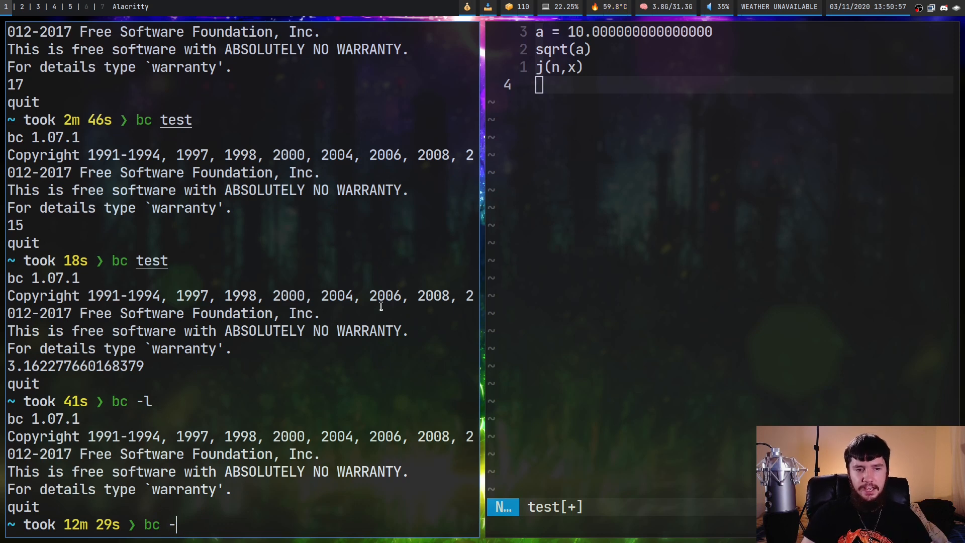
text(s)
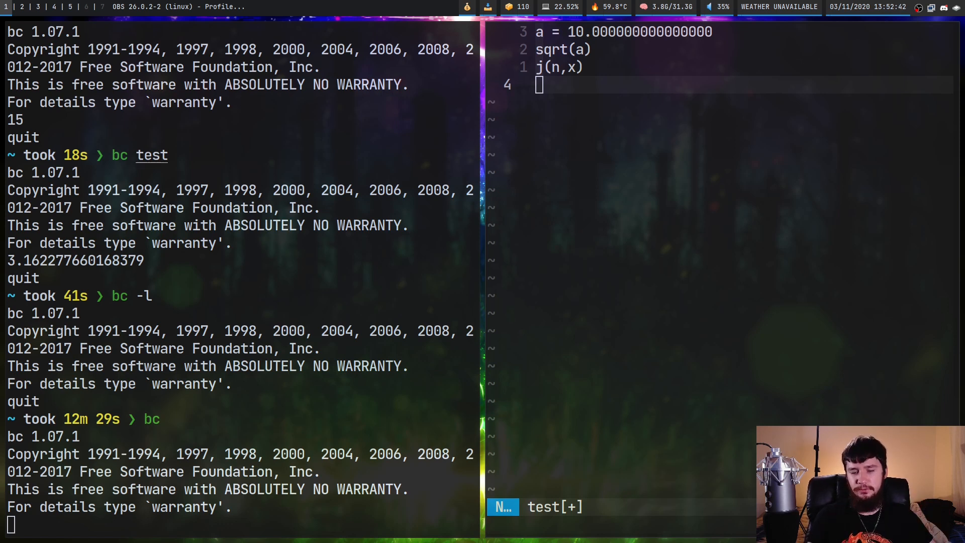
Step: Run print "hello world" in the new bc session
text(print ")
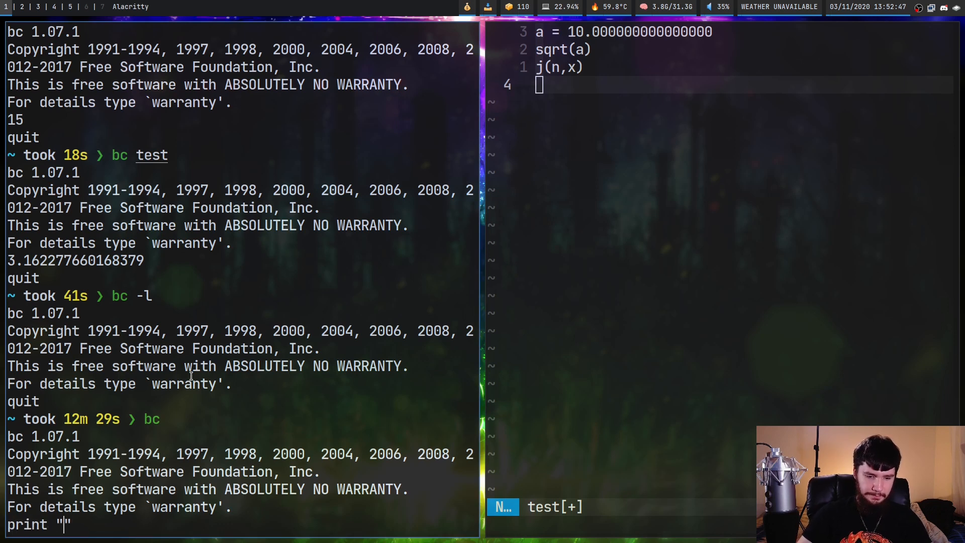
text(hello world)
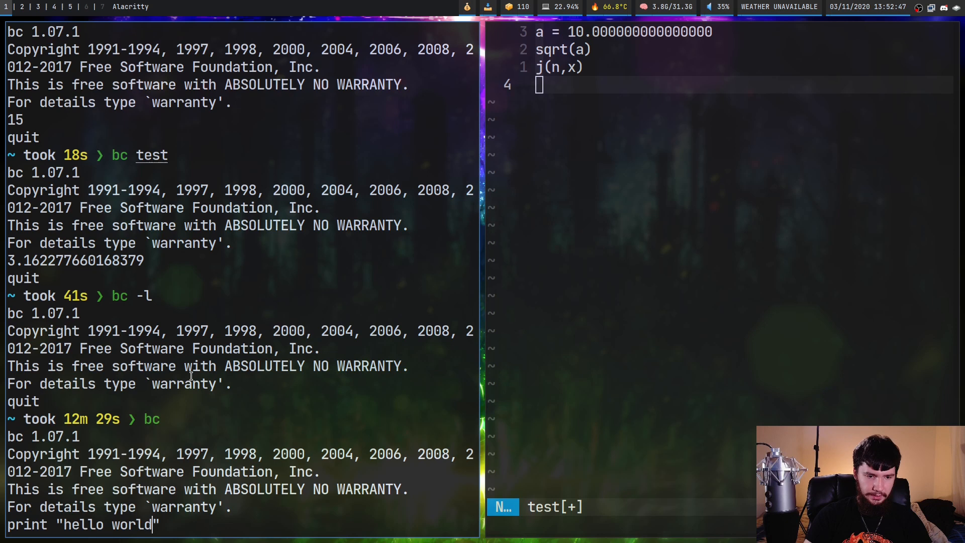
key(Return)
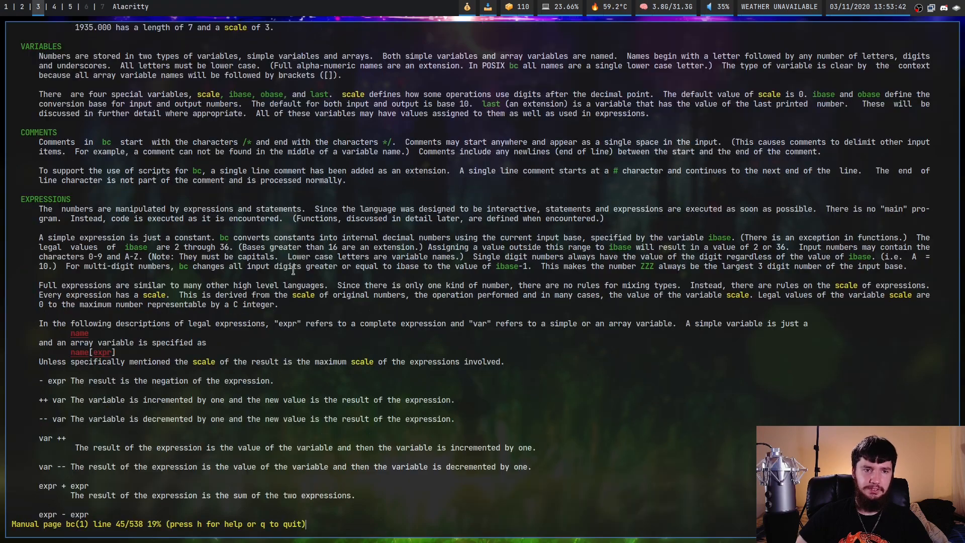
Step: Scroll the bc man page down past return and Pseudo Statements to the Functions section
scroll(down, 3)
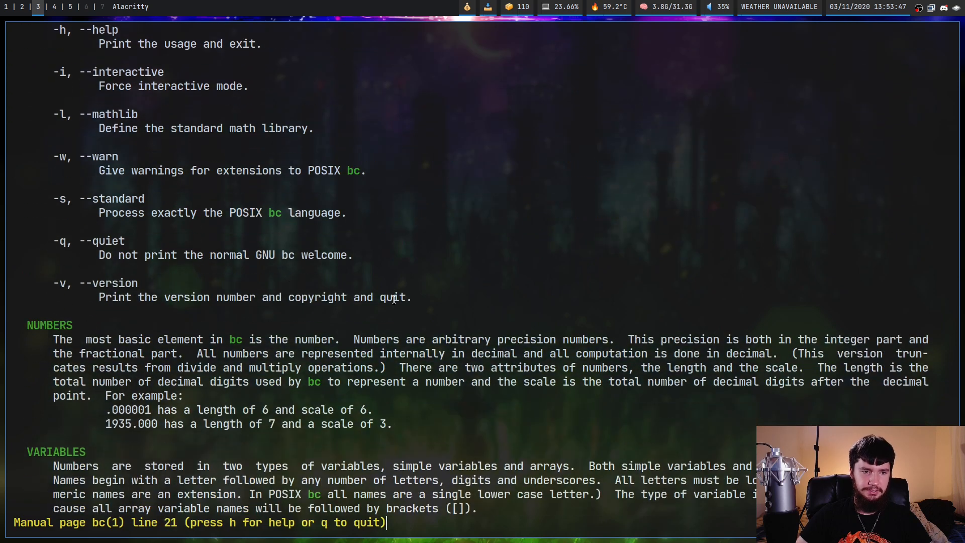
scroll(down, 3)
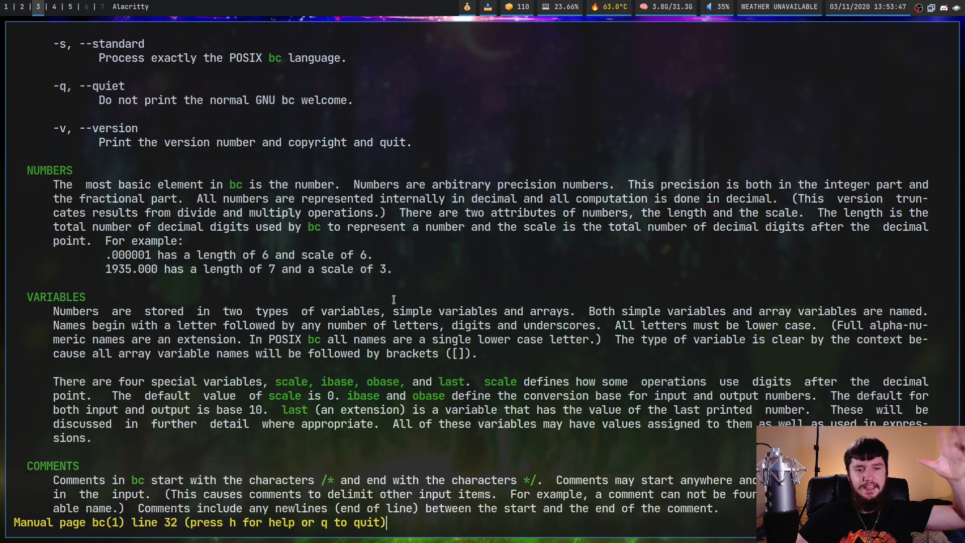
scroll(down, 3)
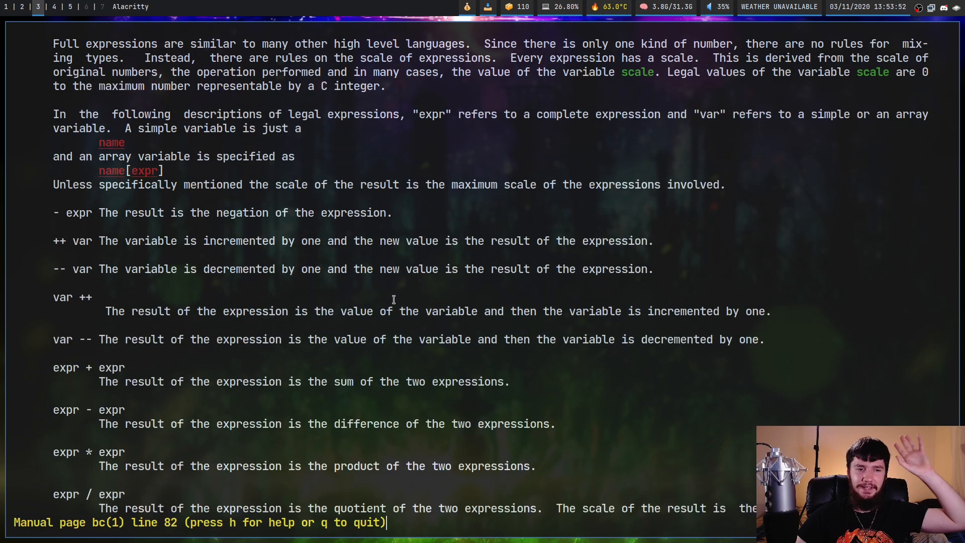
scroll(down, 3)
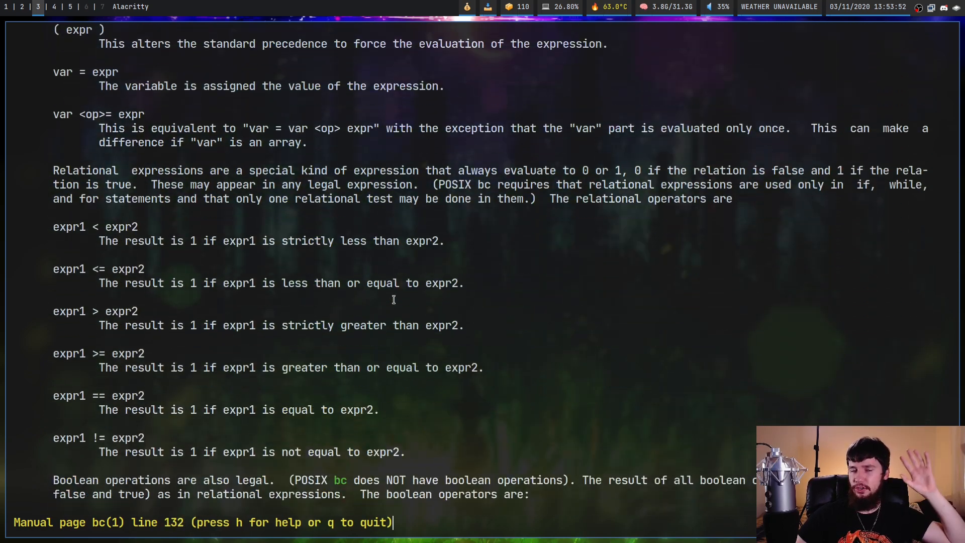
scroll(down, 3)
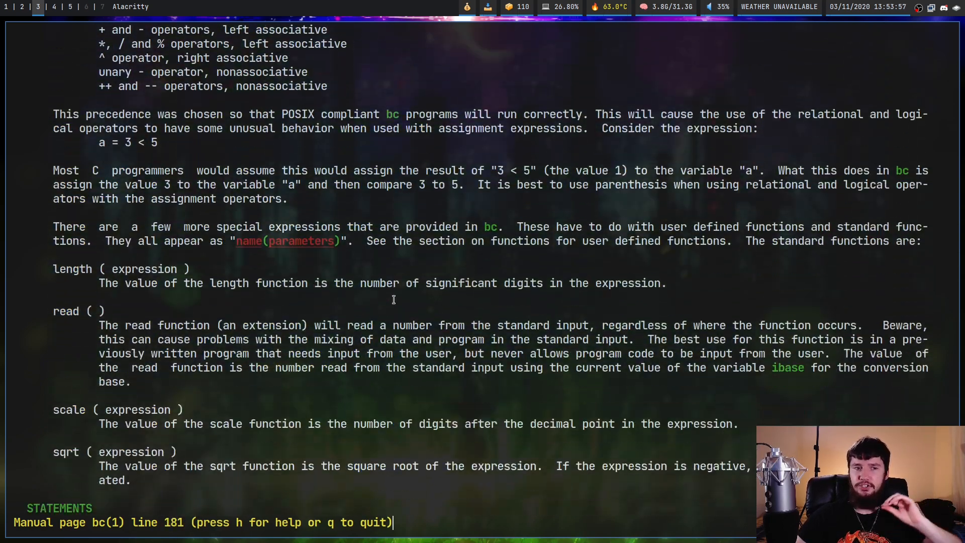
scroll(down, 3)
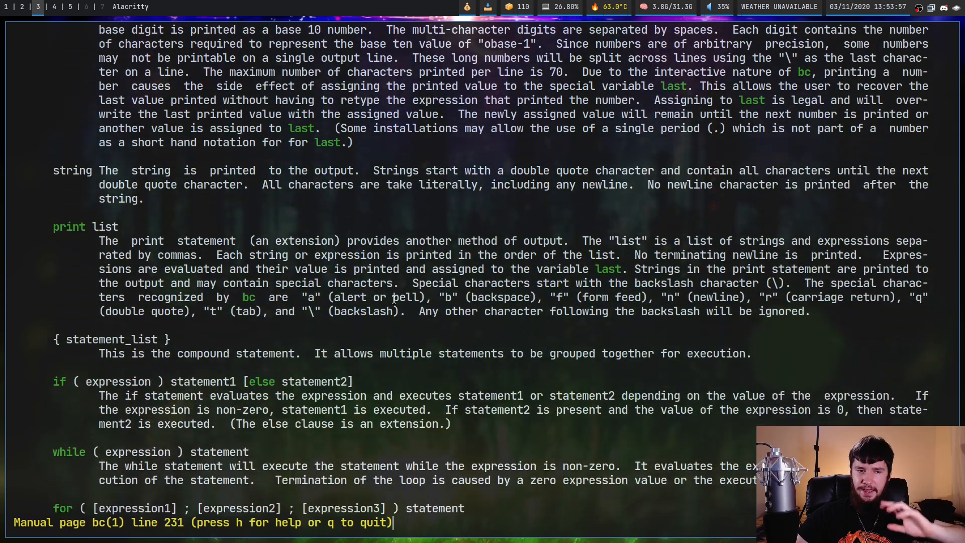
scroll(down, 3)
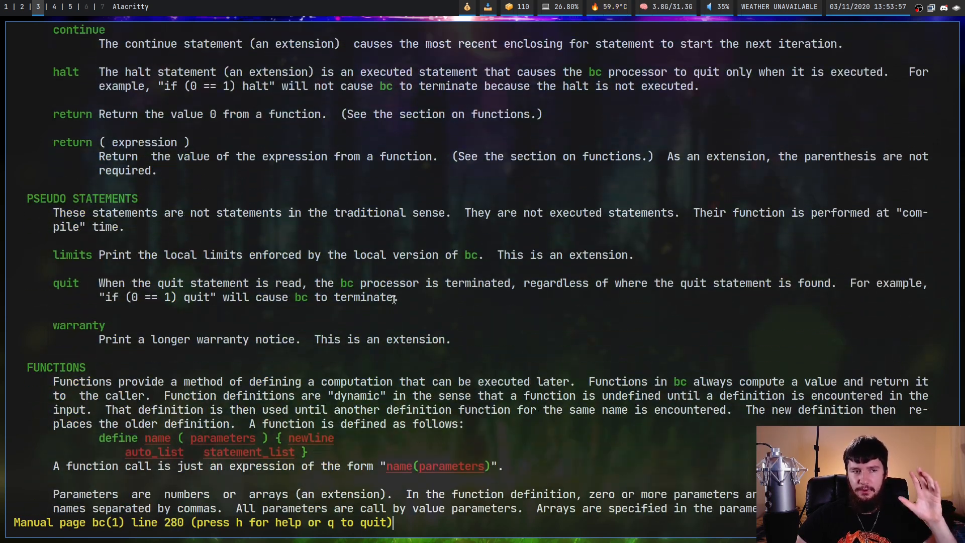
mouse_move(402, 303)
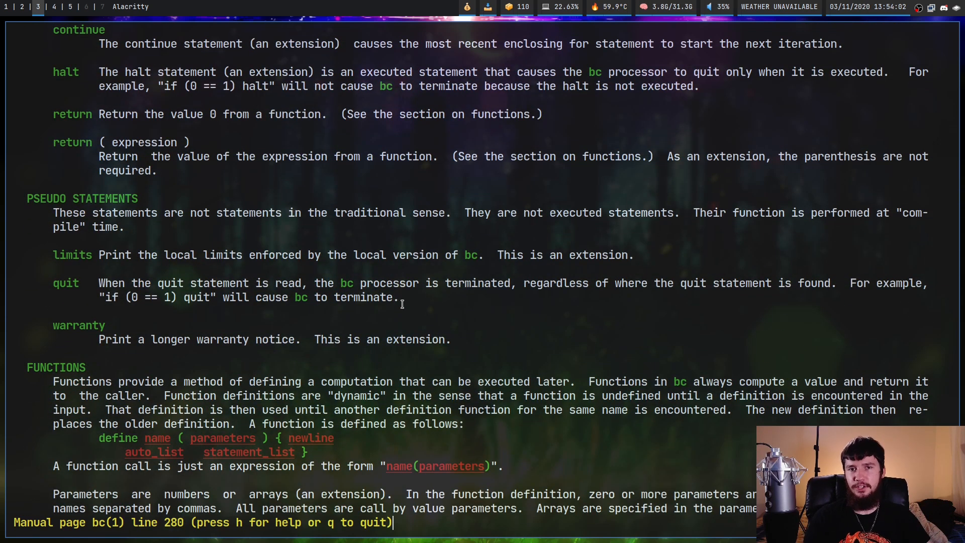